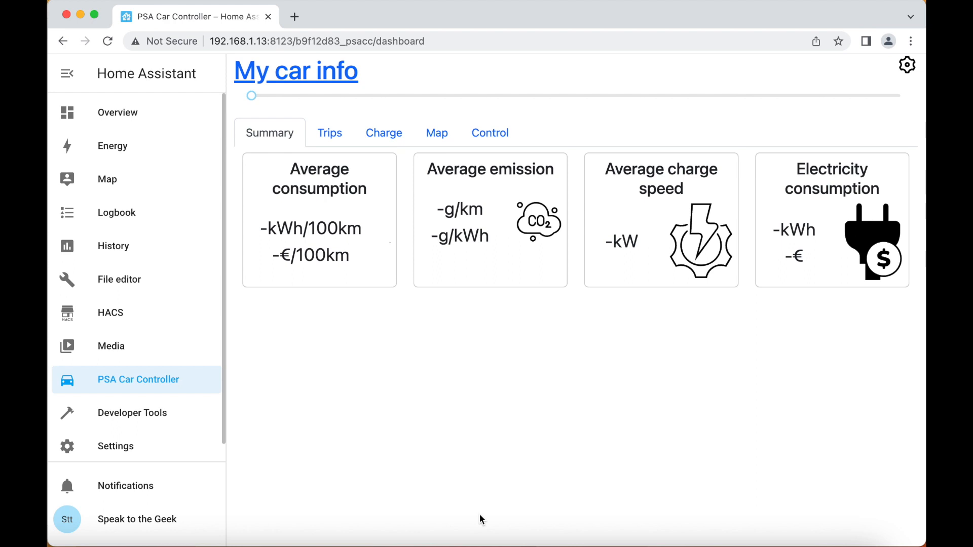
{"action": "mouse_move", "coordinate": [477, 477]}
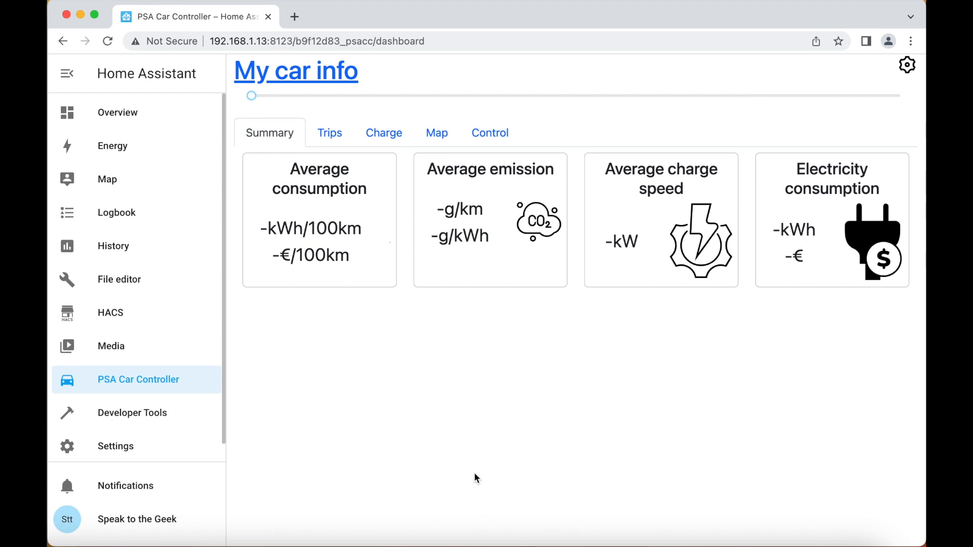
{"action": "mouse_move", "coordinate": [152, 284]}
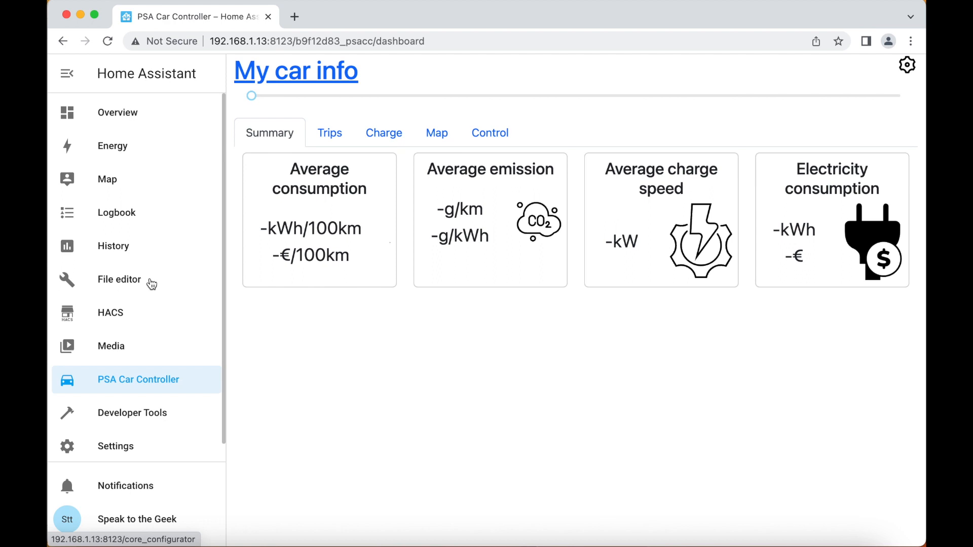
Open configuration.yaml in the File editor and add a blank line after the last include
{"action": "left_click", "coordinate": [119, 280]}
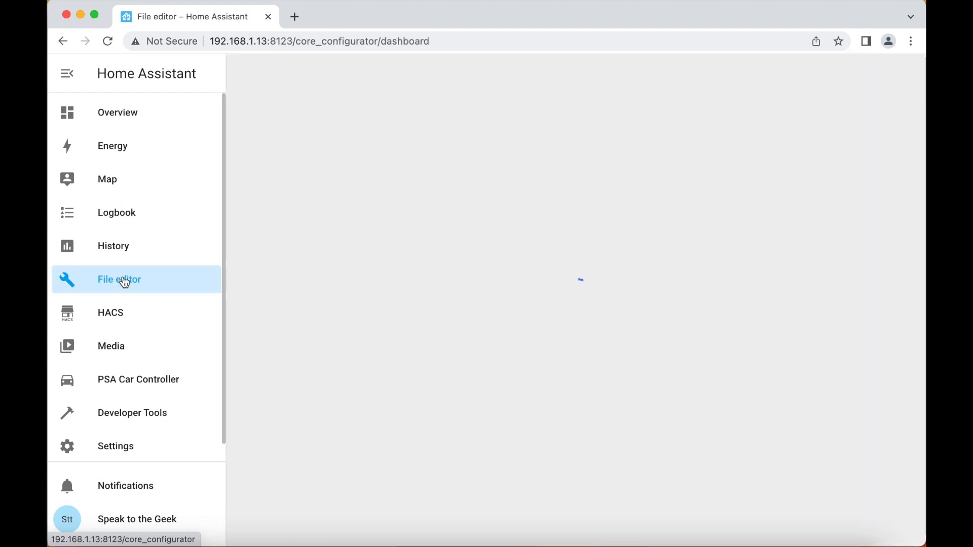
{"action": "left_click", "coordinate": [119, 279]}
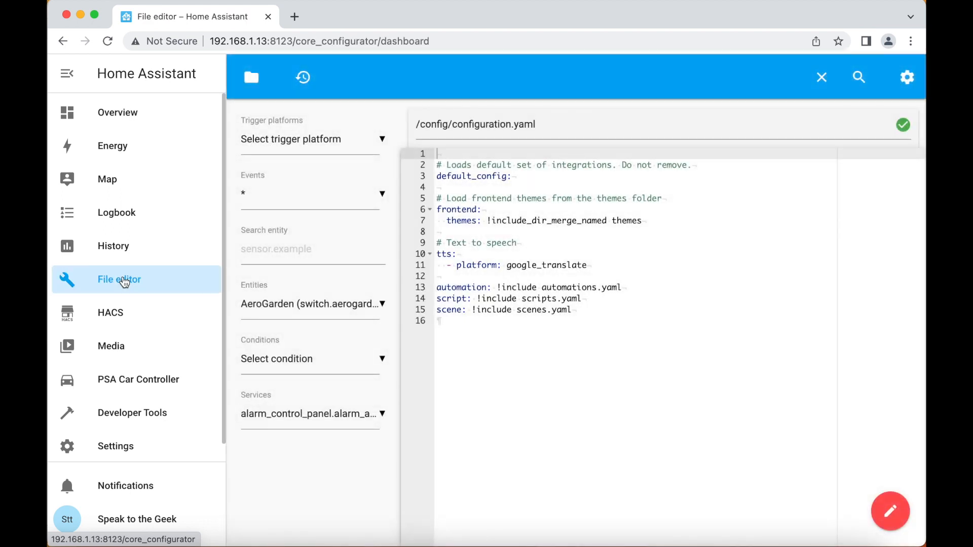
{"action": "left_click", "coordinate": [544, 166]}
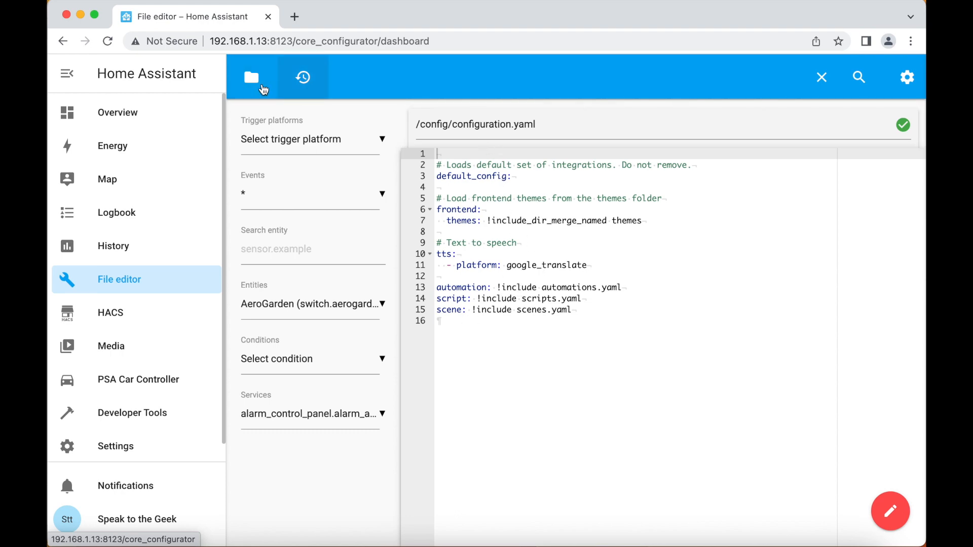
{"action": "left_click", "coordinate": [250, 77]}
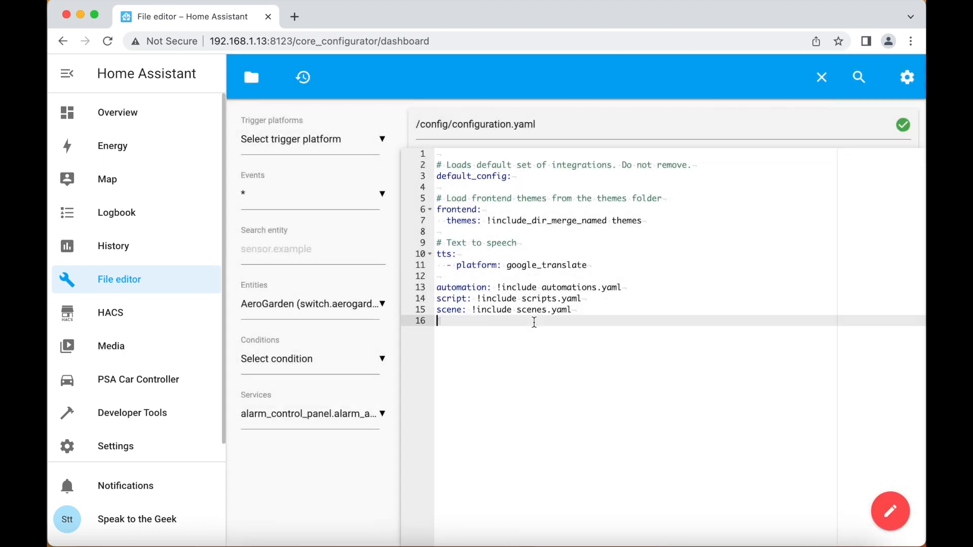
{"action": "key", "text": "enter"}
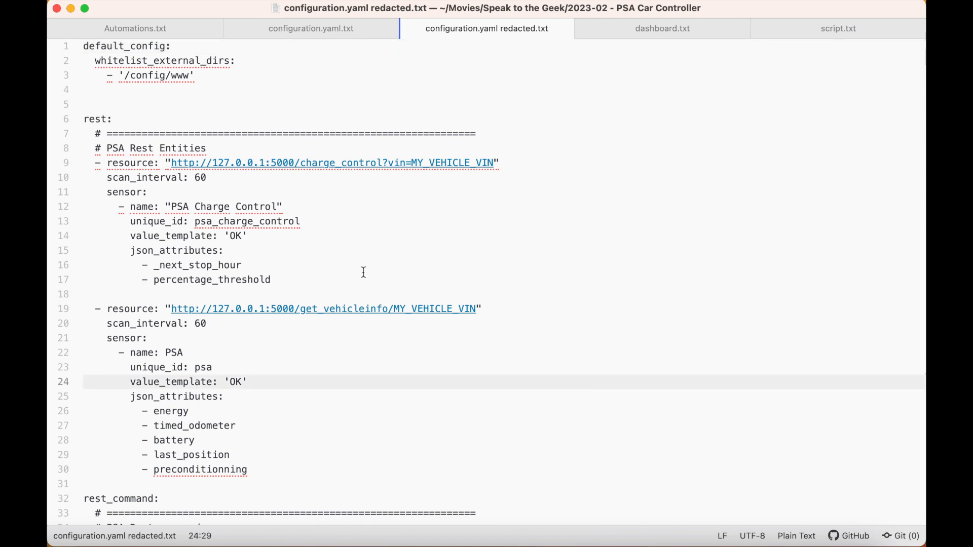
Select and copy the PSA rest: sensor block from the redacted configuration.yaml in Atom
{"action": "left_click", "coordinate": [166, 236]}
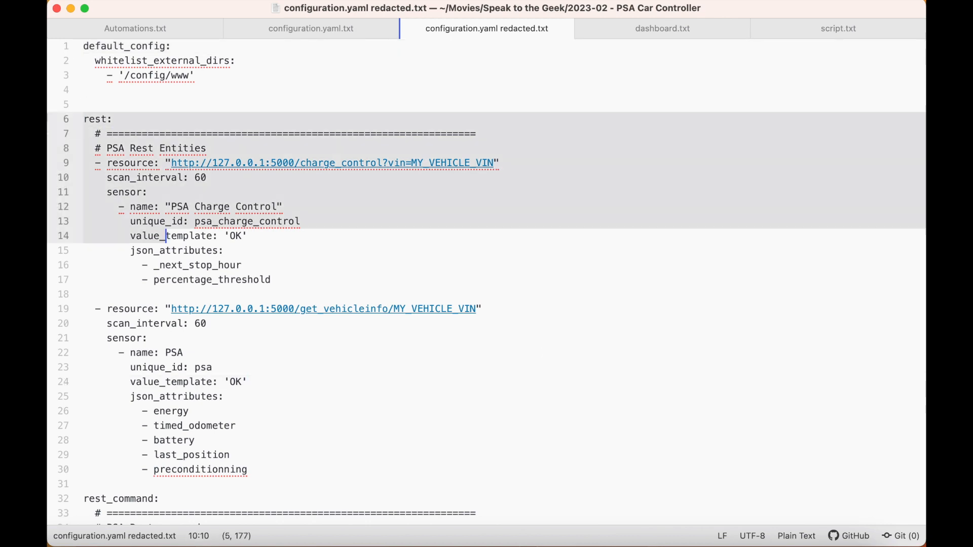
{"action": "scroll", "scroll_direction": "down", "scroll_amount": 3}
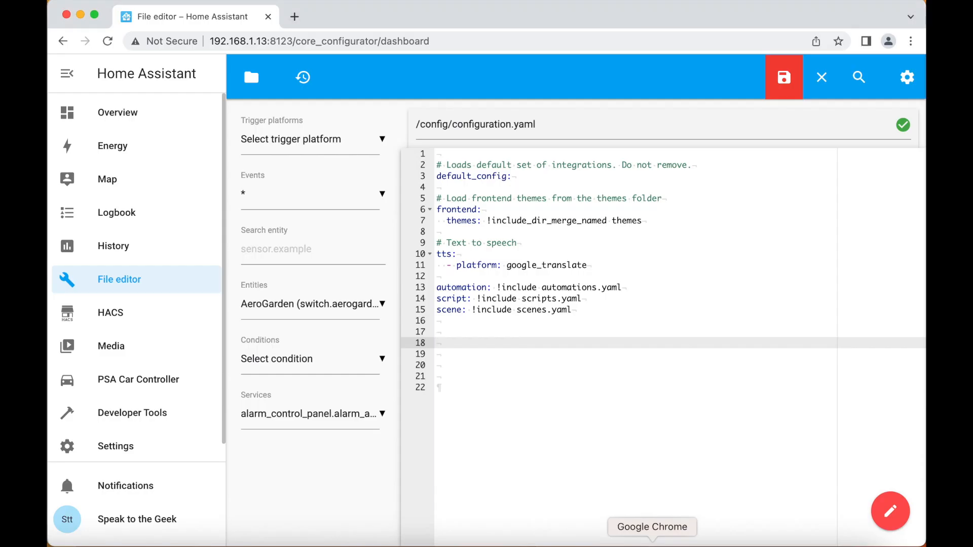
Paste the PSA rest blocks and locate the MY_VEHICLE_VIN placeholder in the URL
{"action": "scroll", "scroll_direction": "down", "scroll_amount": 3}
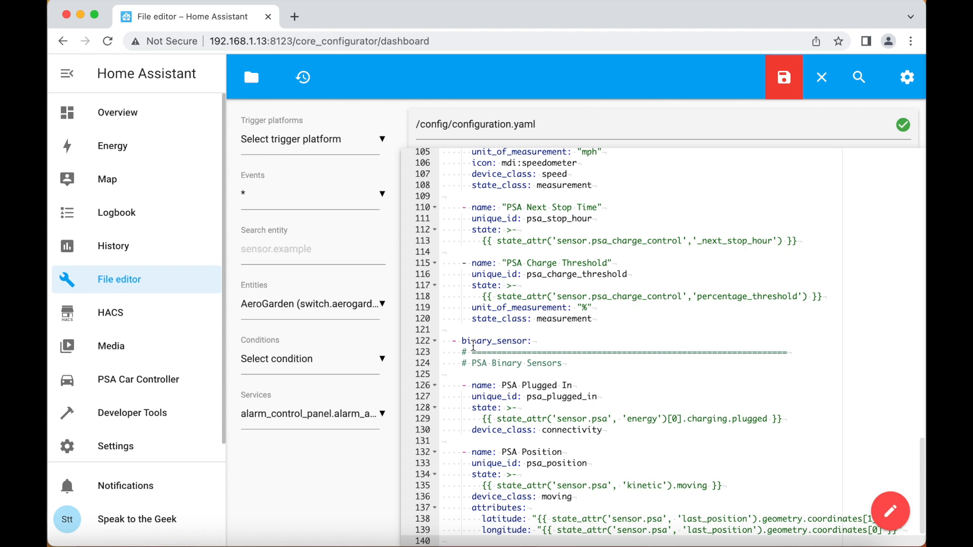
{"action": "scroll", "scroll_direction": "up", "scroll_amount": 3}
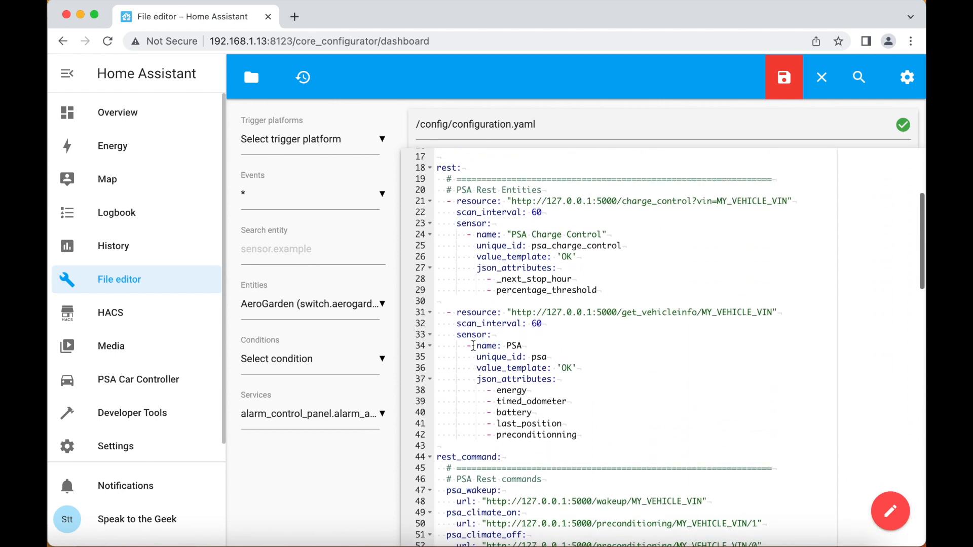
{"action": "scroll", "scroll_direction": "up", "scroll_amount": 3}
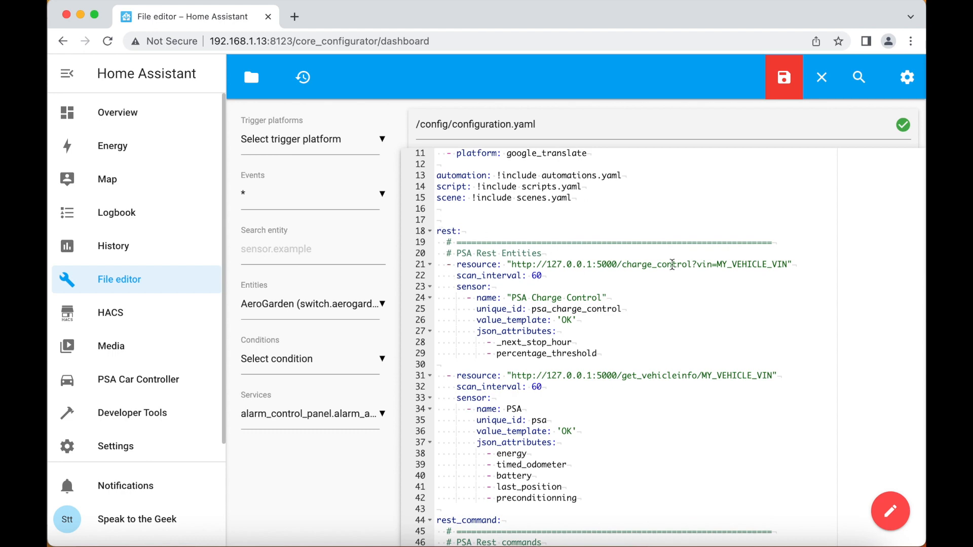
{"action": "double_click", "coordinate": [752, 263]}
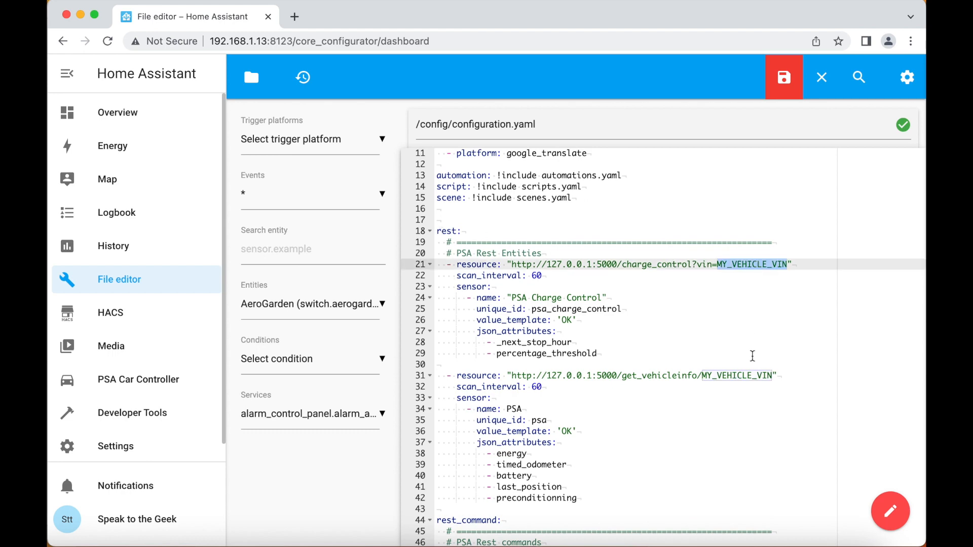
{"action": "scroll", "scroll_direction": "down", "scroll_amount": 3}
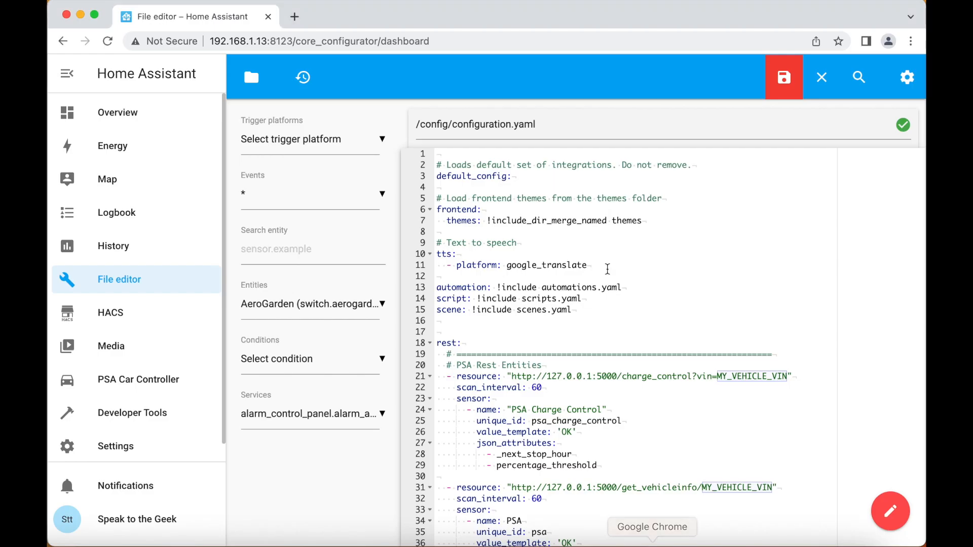
Add whitelist_external_dirs /config/www under default_config and save configuration.yaml
{"action": "left_click", "coordinate": [512, 176]}
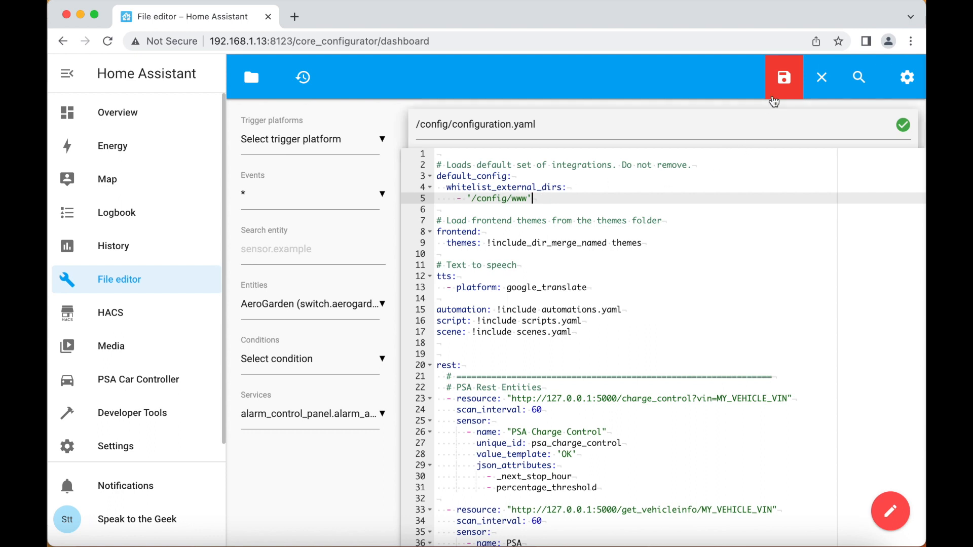
{"action": "left_click", "coordinate": [783, 76]}
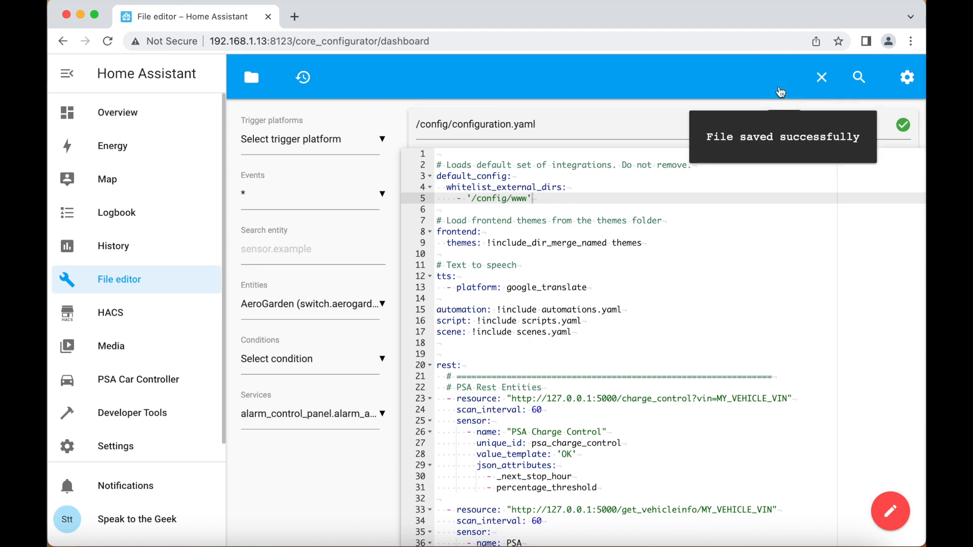
{"action": "left_click", "coordinate": [131, 413]}
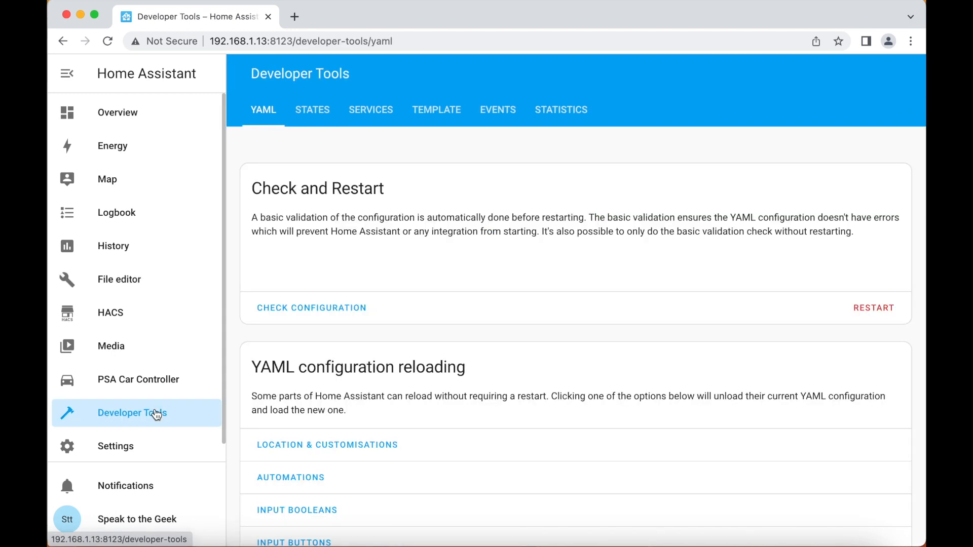
Check the configuration is valid, then restart Home Assistant and confirm
{"action": "left_click", "coordinate": [311, 308]}
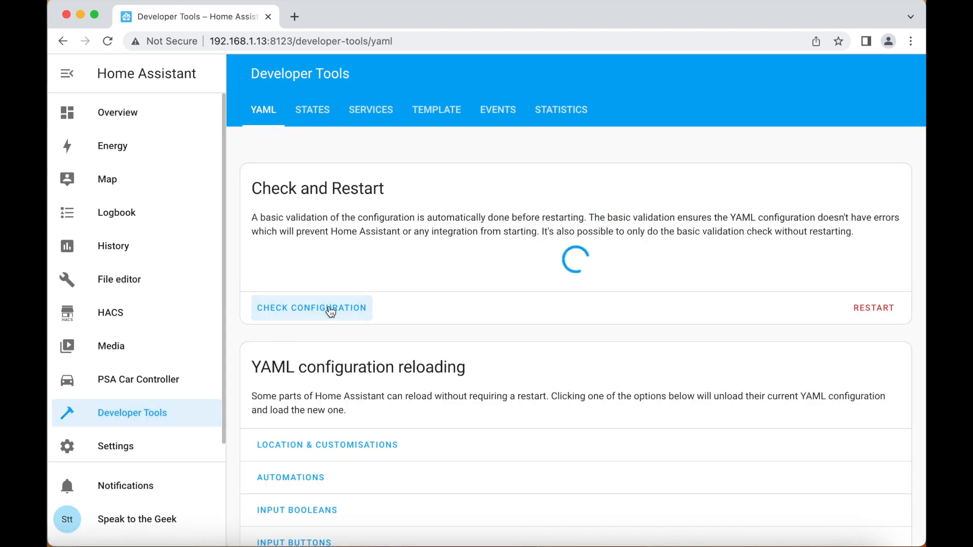
{"action": "left_click", "coordinate": [311, 308]}
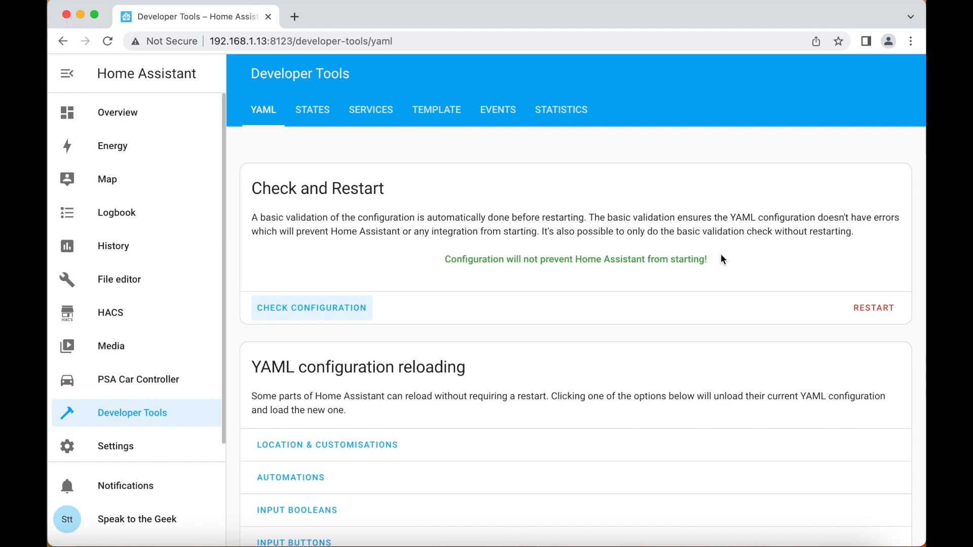
{"action": "mouse_move", "coordinate": [872, 308]}
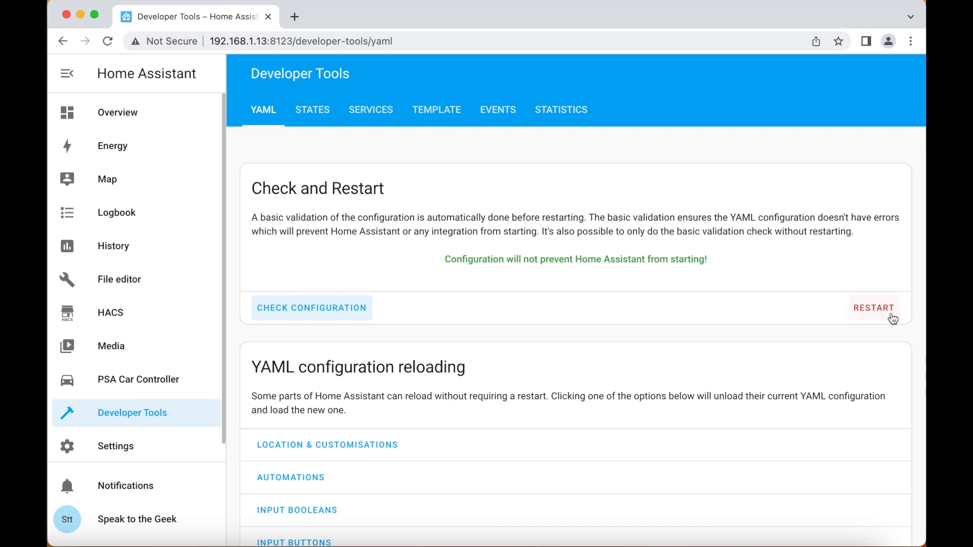
{"action": "left_click", "coordinate": [872, 308]}
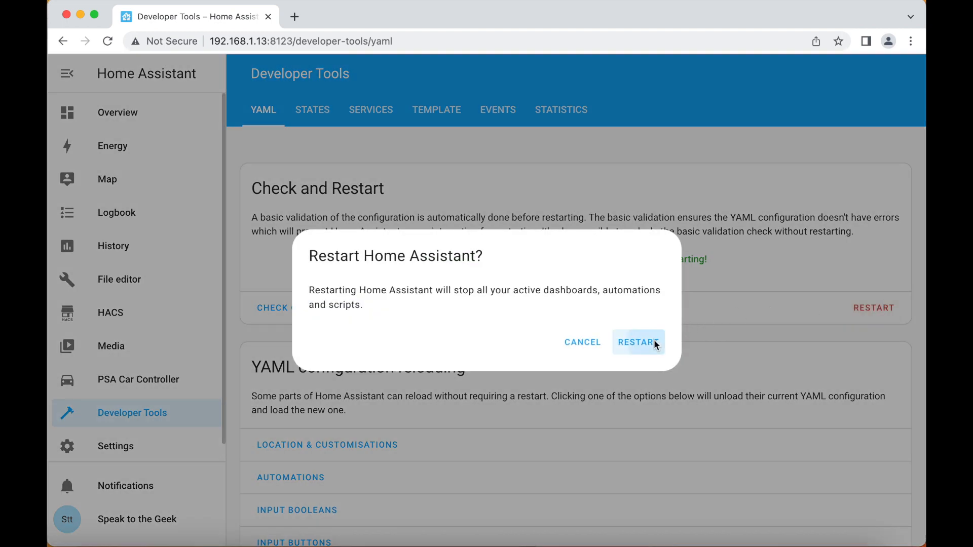
{"action": "left_click", "coordinate": [638, 341]}
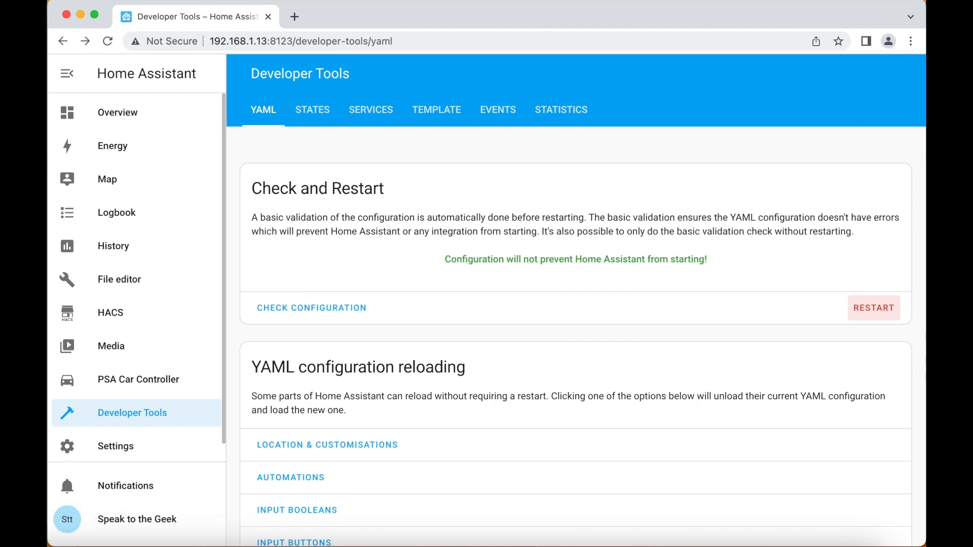
{"action": "mouse_move", "coordinate": [286, 330]}
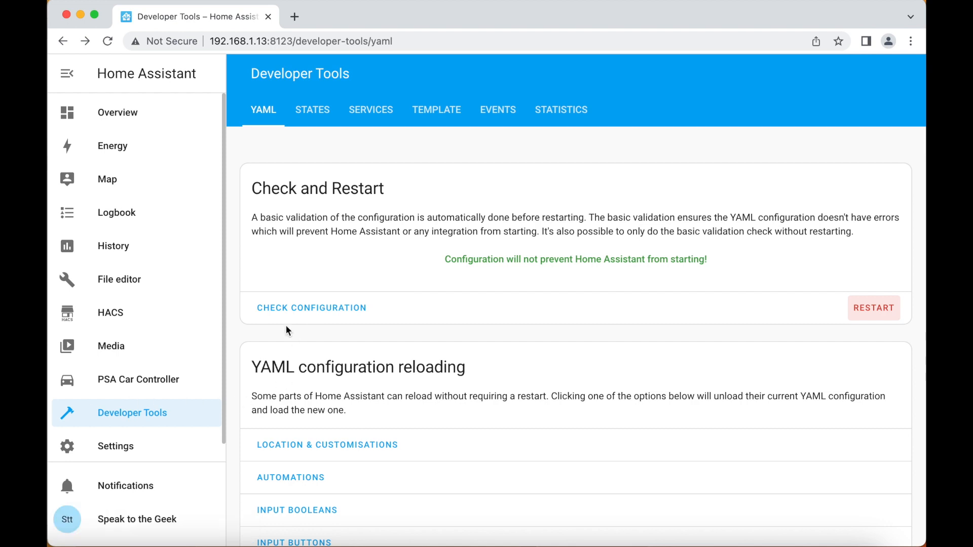
{"action": "mouse_move", "coordinate": [217, 312]}
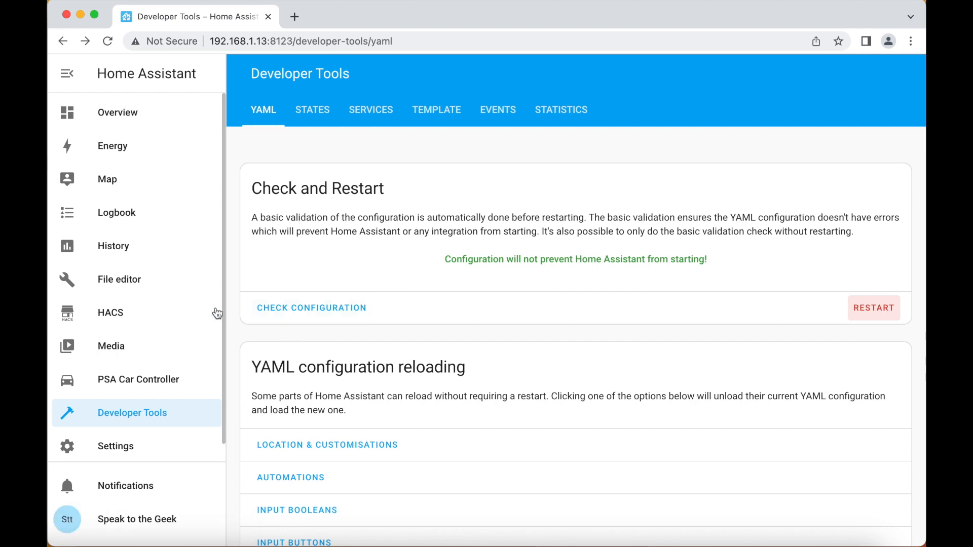
Filter the Entities list in Devices & Services by 'psa'
{"action": "left_click", "coordinate": [116, 446]}
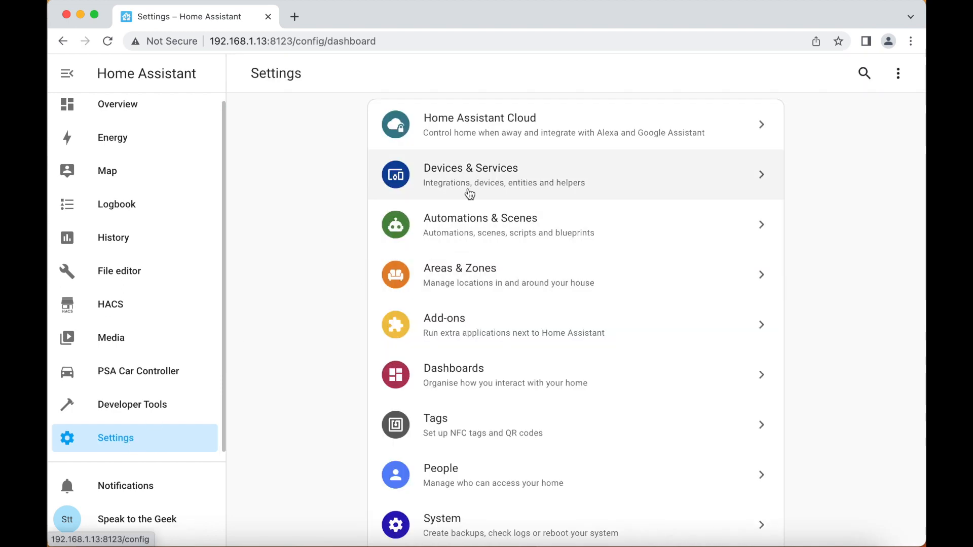
{"action": "left_click", "coordinate": [470, 175]}
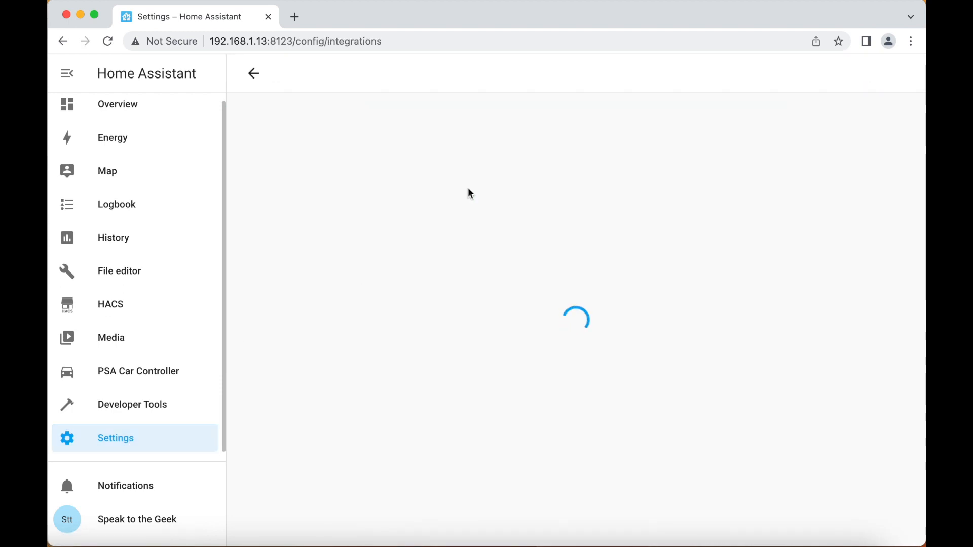
{"action": "left_click", "coordinate": [623, 73]}
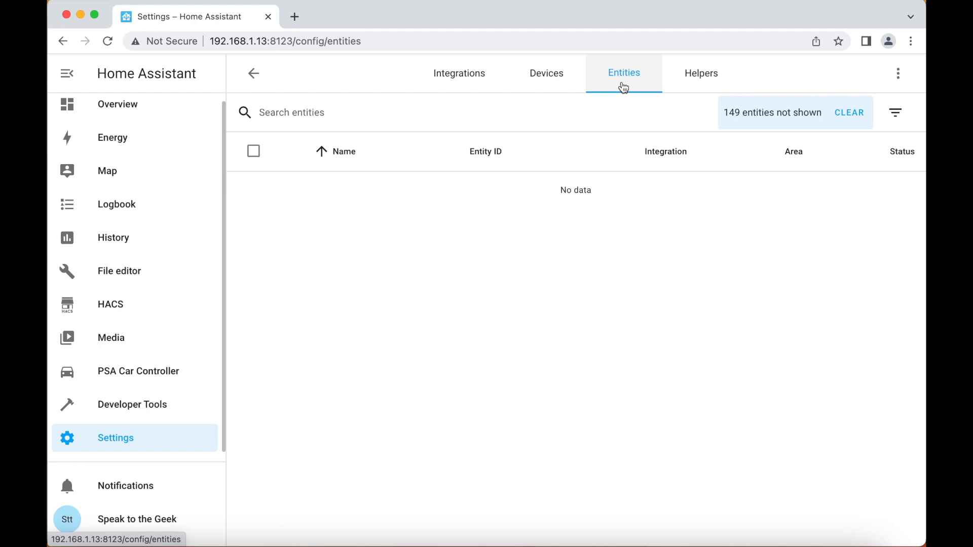
{"action": "type", "text": "p"}
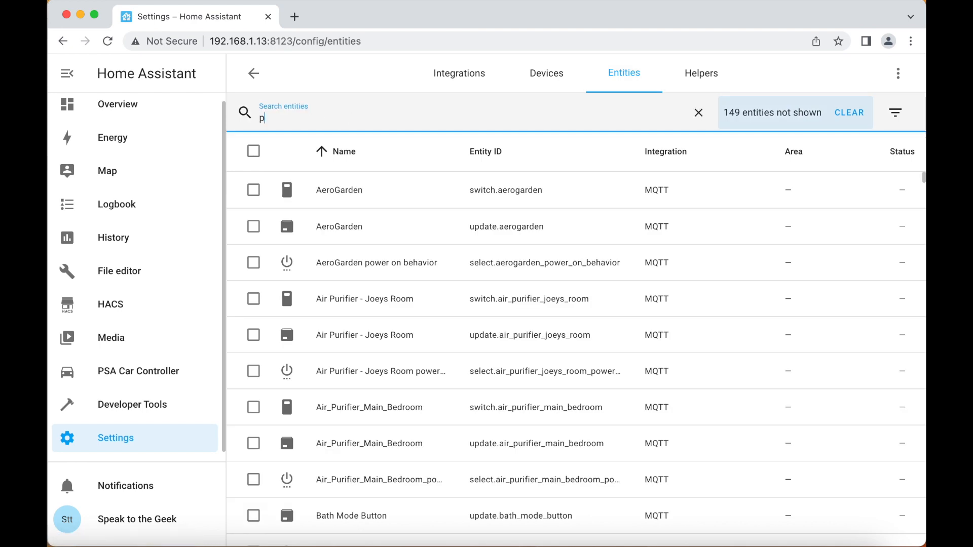
{"action": "type", "text": "sa"}
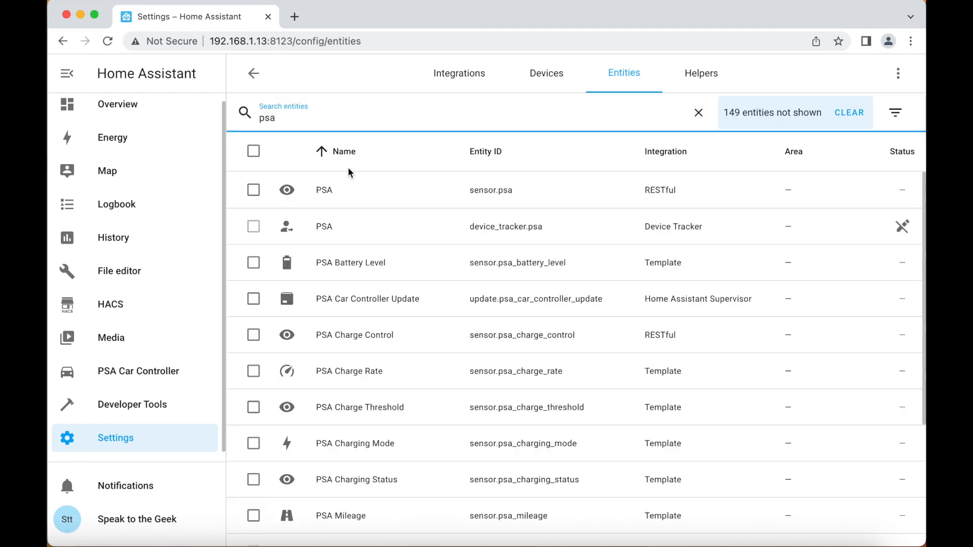
{"action": "mouse_move", "coordinate": [386, 314]}
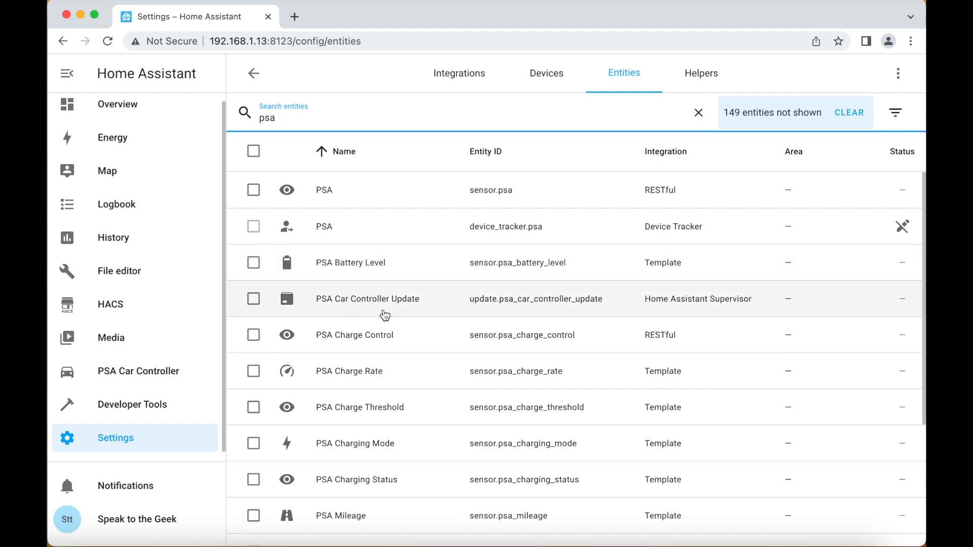
{"action": "scroll", "scroll_direction": "down", "scroll_amount": 3}
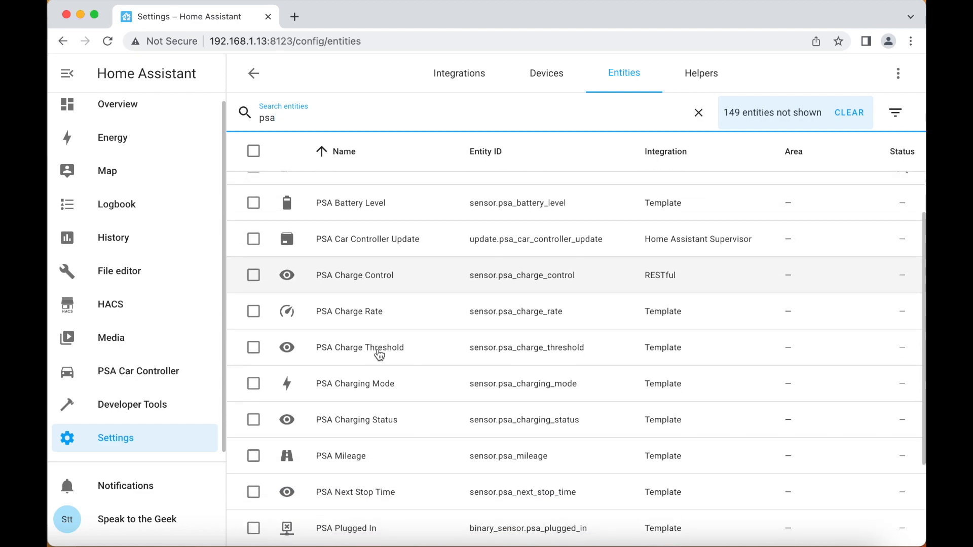
View the PSA Mileage entity's current reading (28,078 miles) and close its details
{"action": "left_click", "coordinate": [340, 454]}
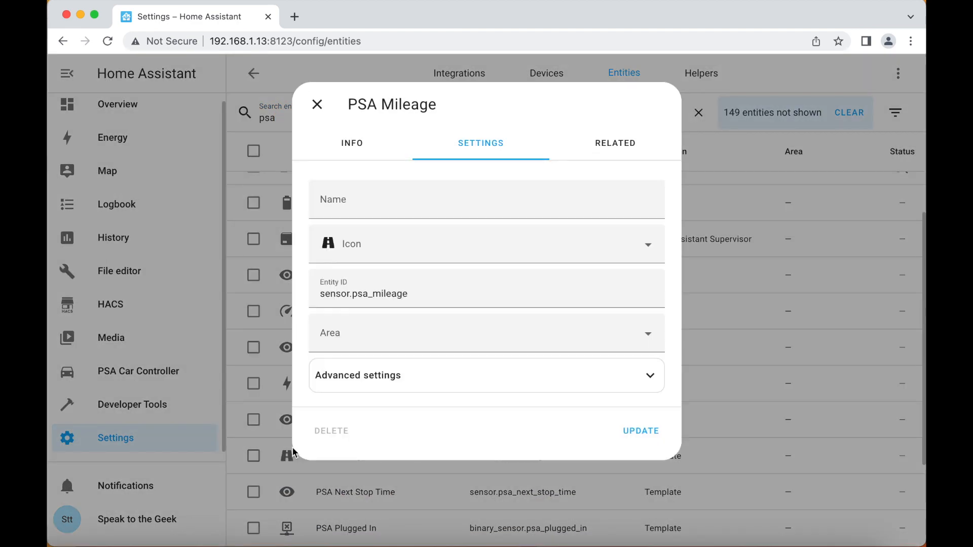
{"action": "left_click", "coordinate": [352, 143]}
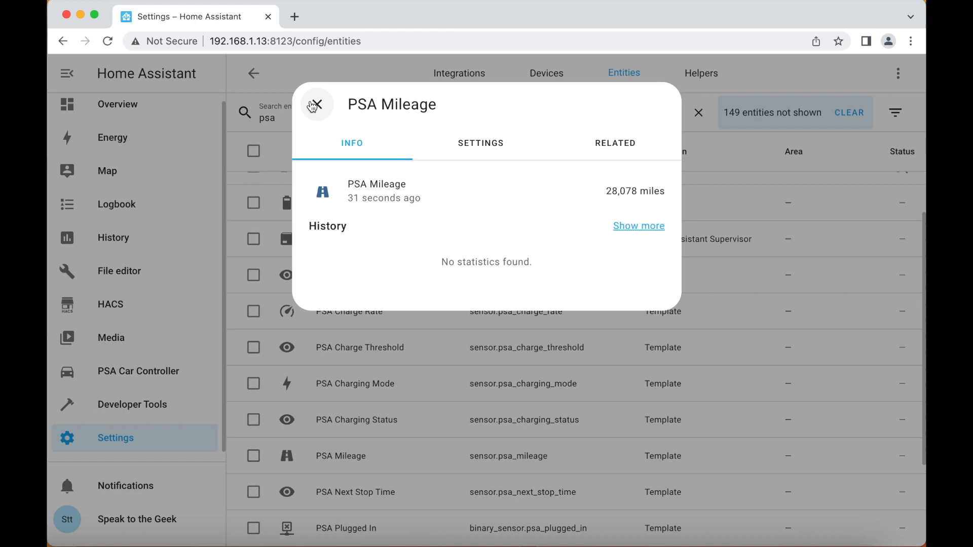
{"action": "left_click", "coordinate": [118, 113]}
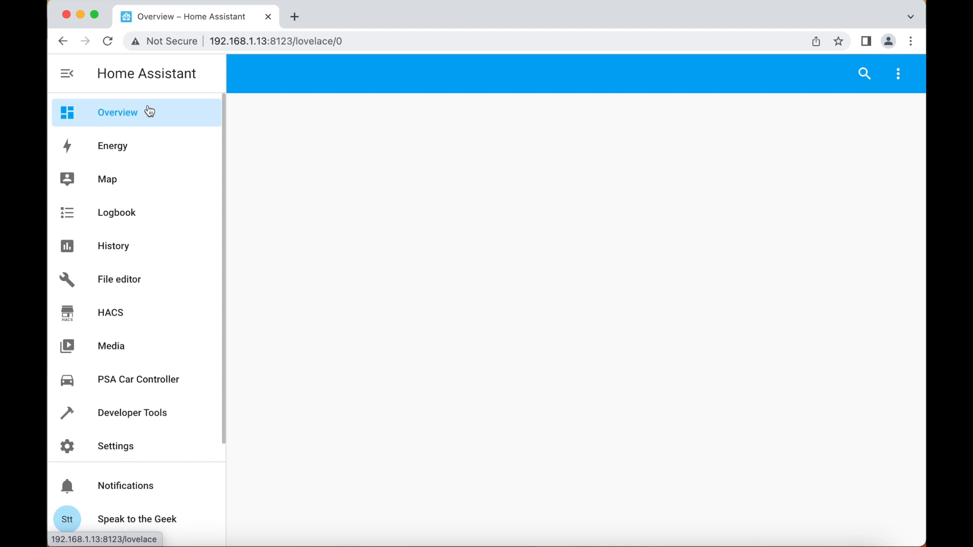
Create the Car: Track PSA automation in YAML mode, save it, and return to the automations list
{"action": "left_click", "coordinate": [116, 446]}
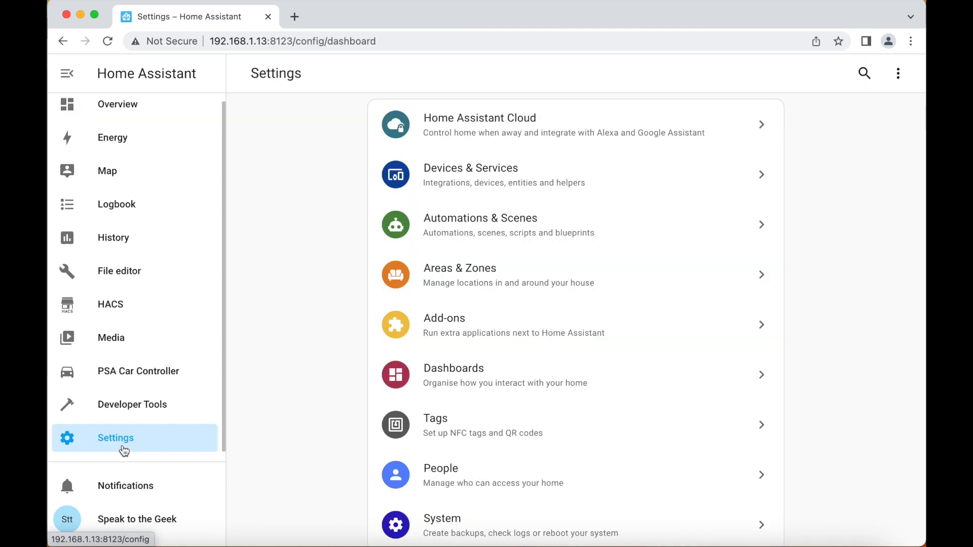
{"action": "left_click", "coordinate": [480, 225]}
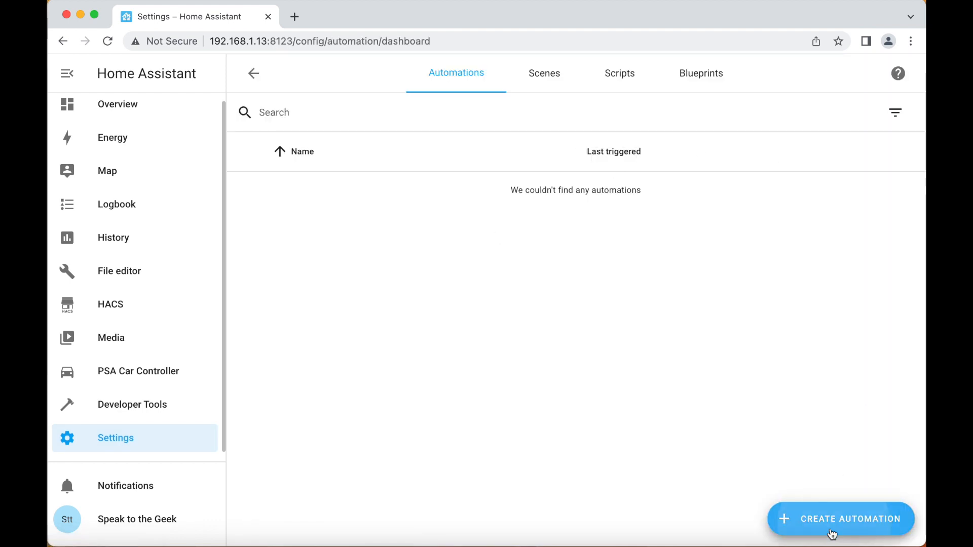
{"action": "left_click", "coordinate": [840, 519]}
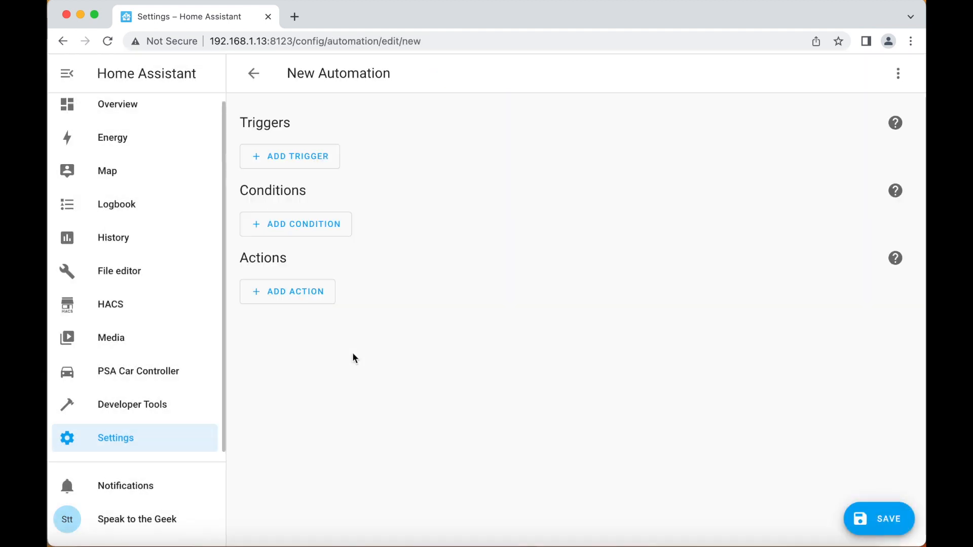
{"action": "mouse_move", "coordinate": [897, 73]}
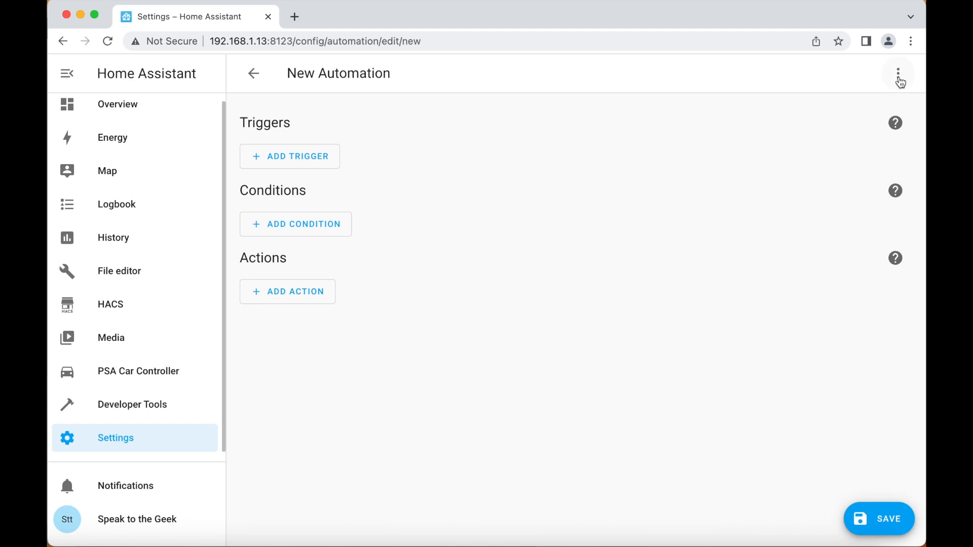
{"action": "left_click", "coordinate": [897, 73]}
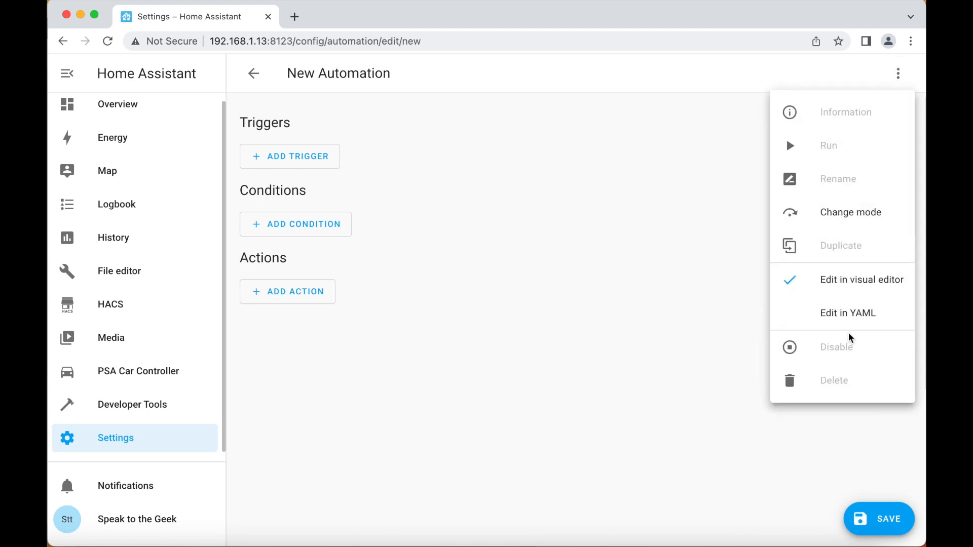
{"action": "left_click", "coordinate": [847, 313]}
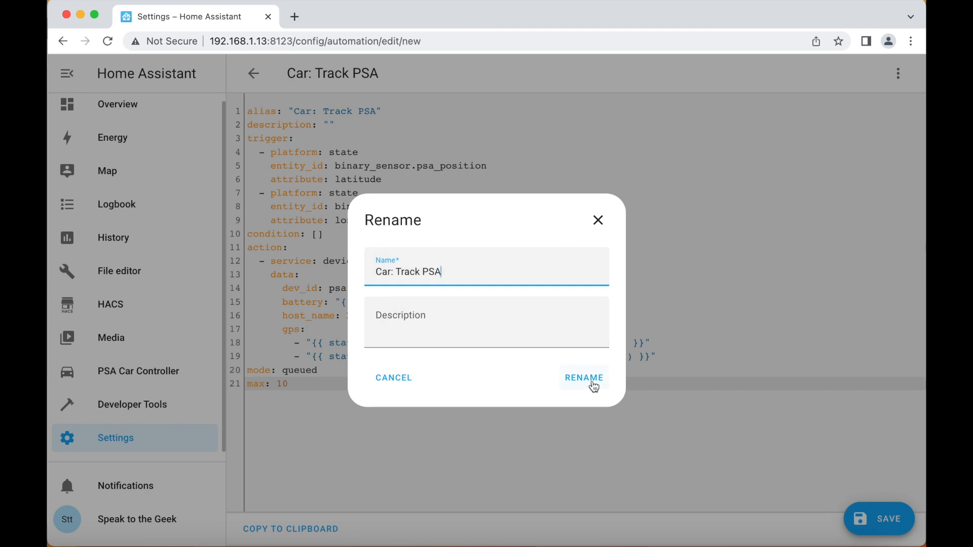
{"action": "left_click", "coordinate": [582, 377]}
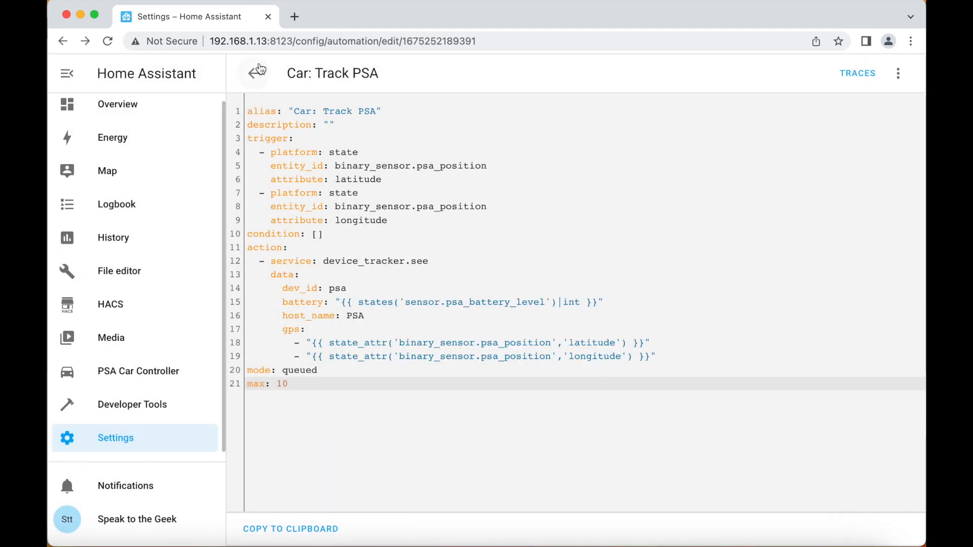
{"action": "left_click", "coordinate": [254, 73]}
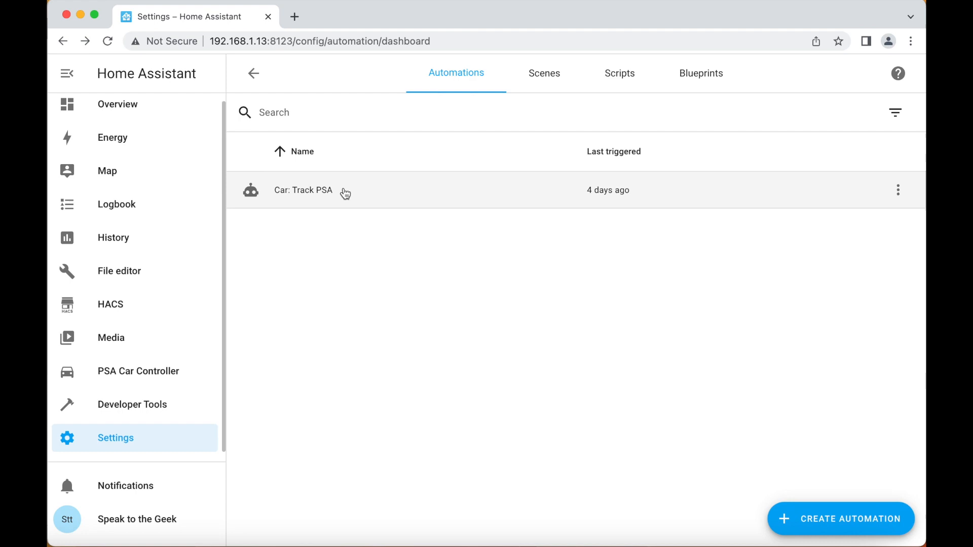
Start creating a new Number helper from the Helpers list
{"action": "left_click", "coordinate": [117, 104]}
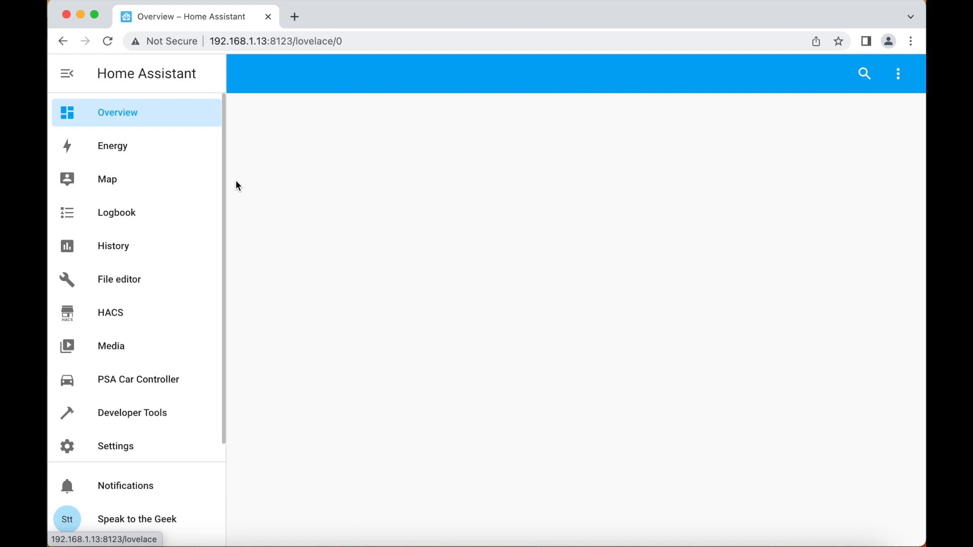
{"action": "mouse_move", "coordinate": [115, 446]}
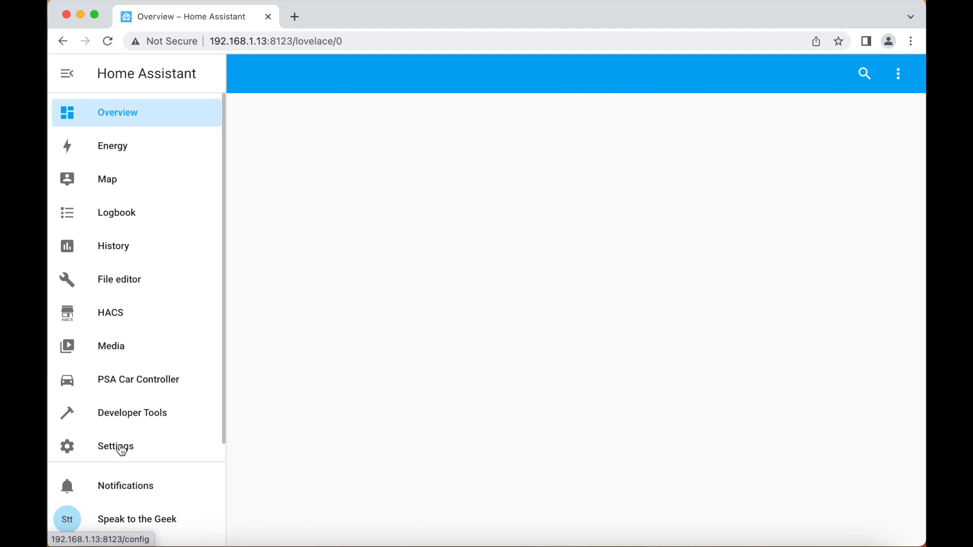
{"action": "left_click", "coordinate": [115, 445]}
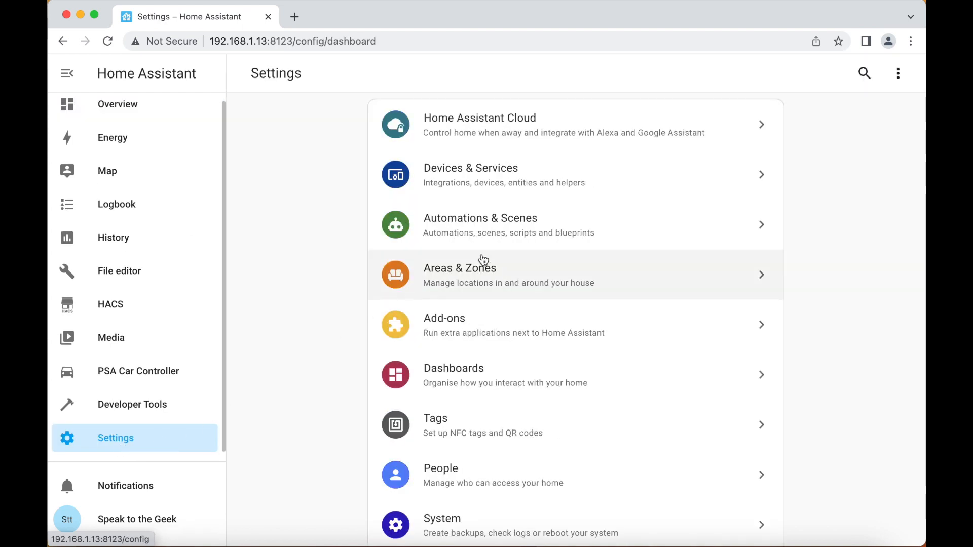
{"action": "left_click", "coordinate": [470, 174]}
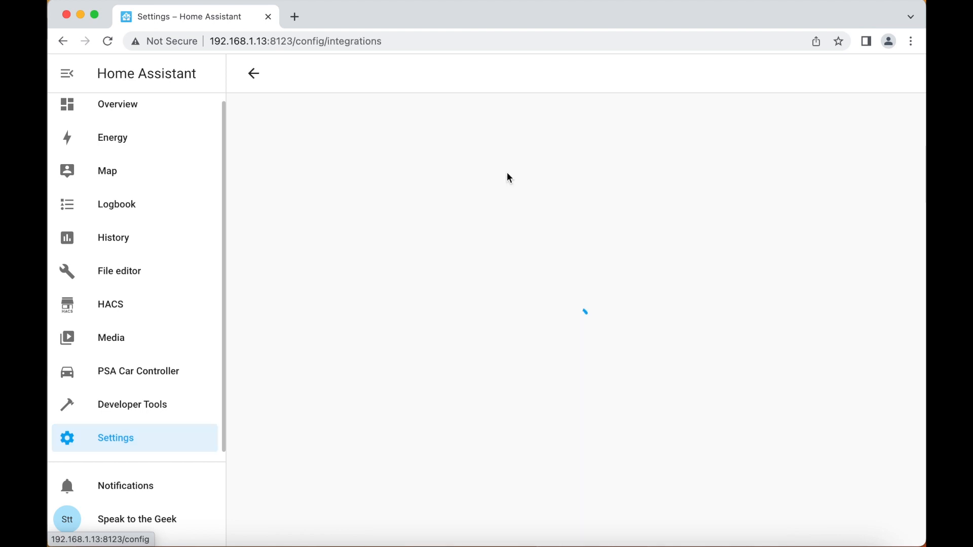
{"action": "left_click", "coordinate": [701, 73]}
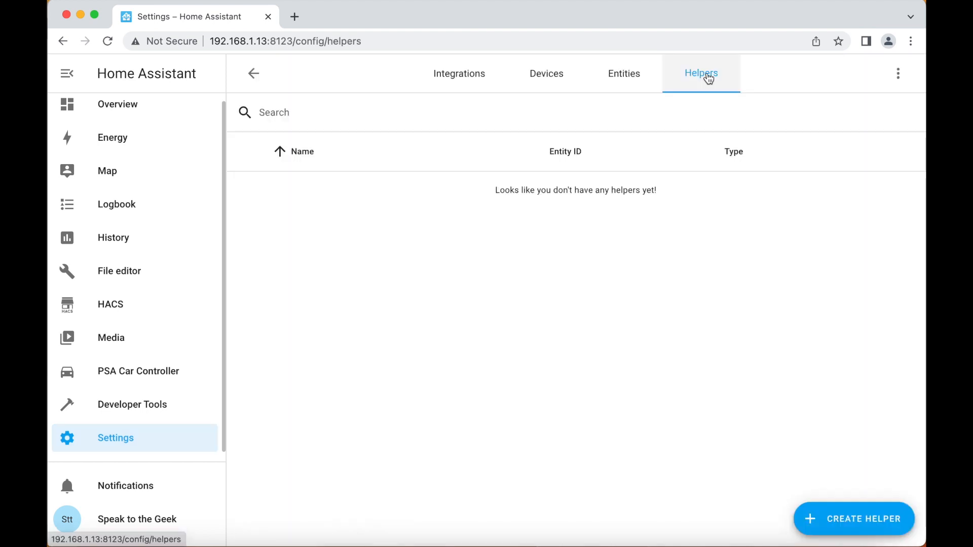
{"action": "left_click", "coordinate": [853, 519]}
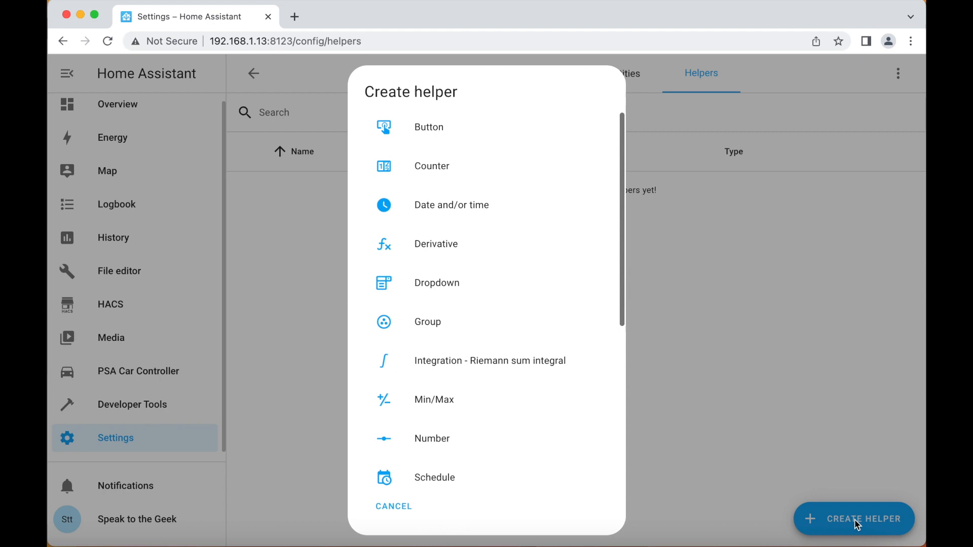
{"action": "mouse_move", "coordinate": [551, 321]}
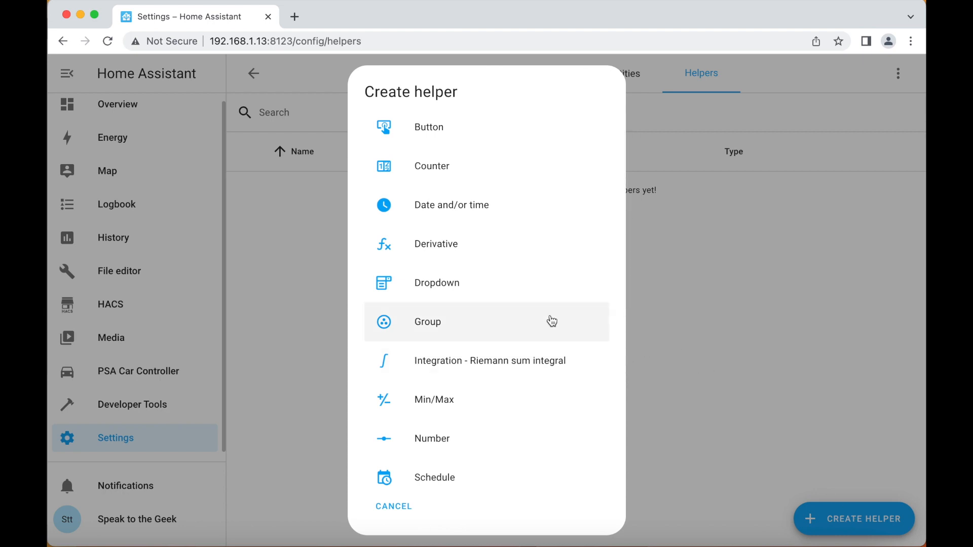
{"action": "scroll", "scroll_direction": "down", "scroll_amount": 3}
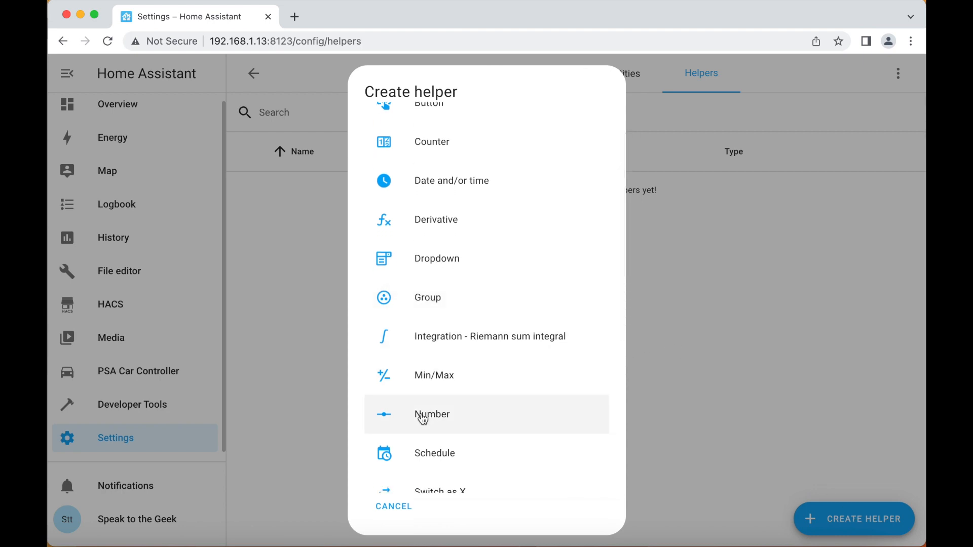
{"action": "left_click", "coordinate": [432, 415]}
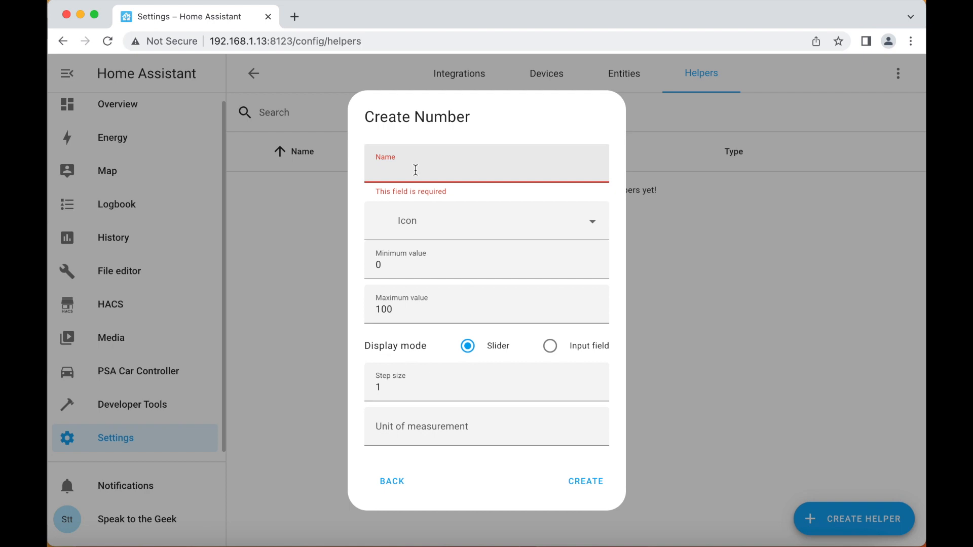
Name it PSA Charging Threshold with mdi:battery-arrow-up-outline icon, minimum 50, unit %, and create it
{"action": "type", "text": "PSA Charg"}
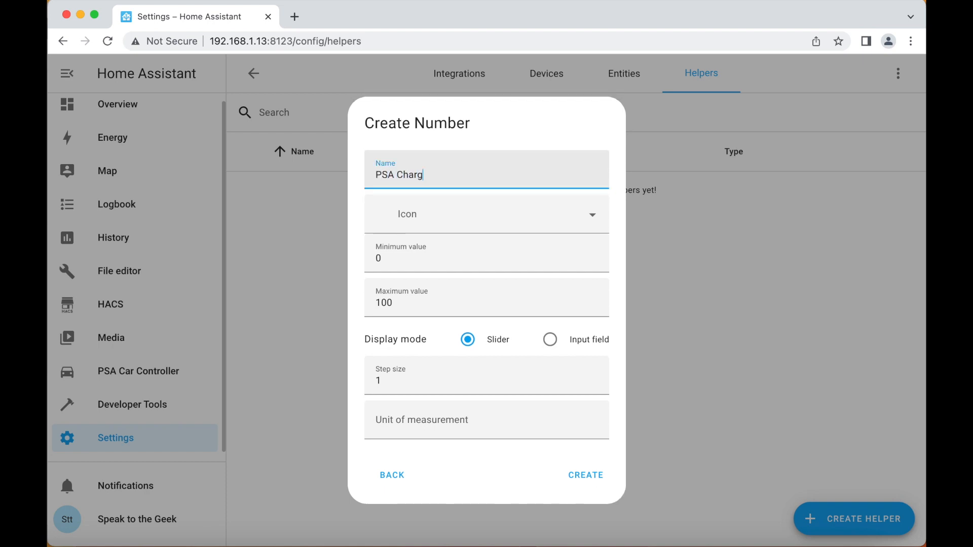
{"action": "type", "text": "ing Threshold"}
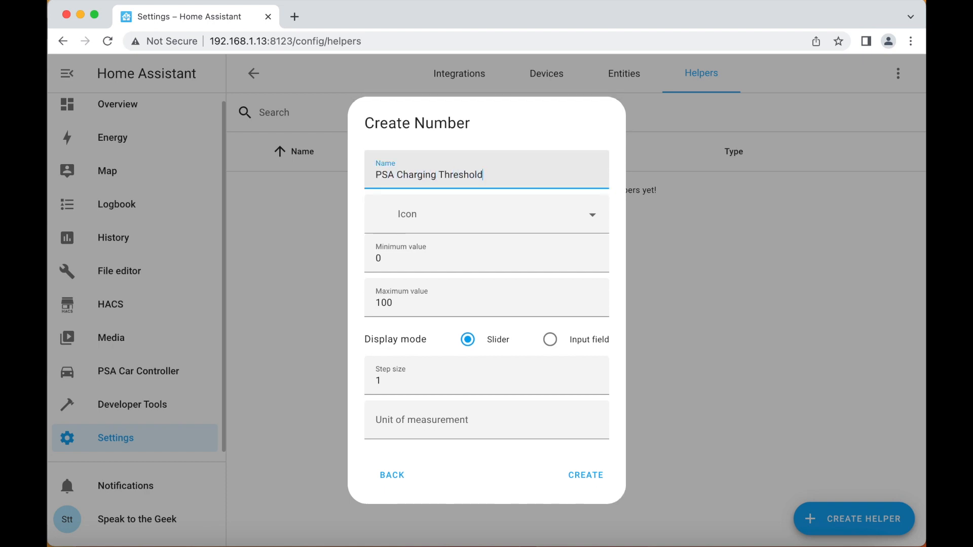
{"action": "type", "text": "mdi:battery-arrow-up-outline"}
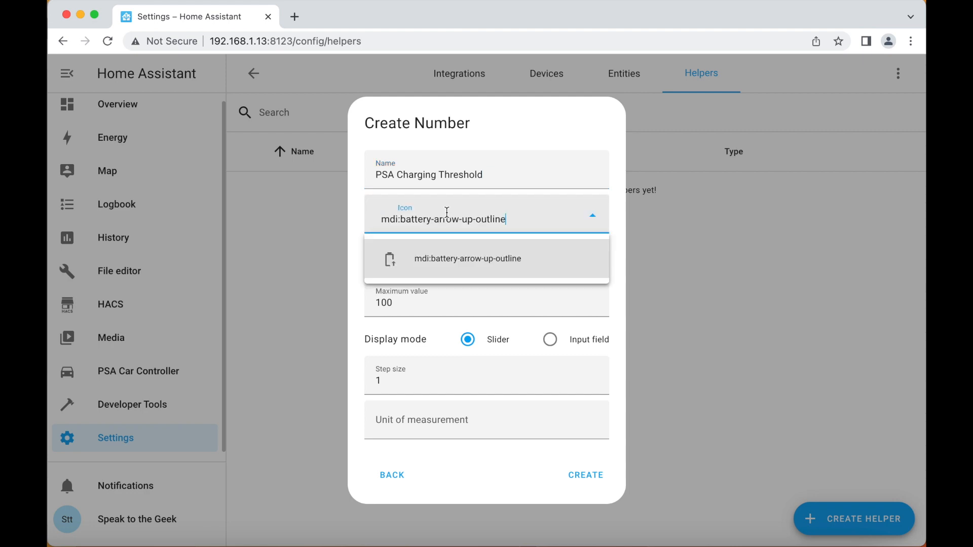
{"action": "left_click", "coordinate": [467, 258]}
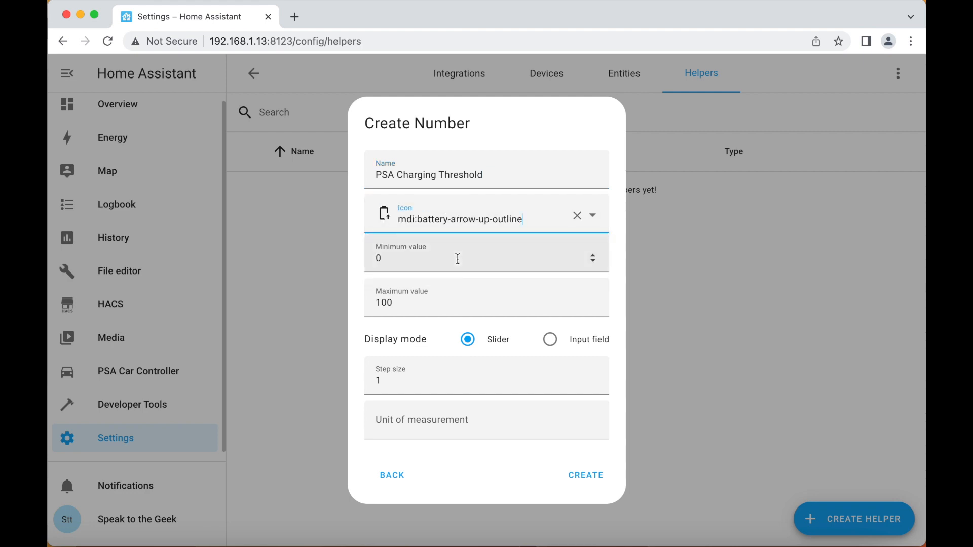
{"action": "left_click", "coordinate": [456, 259]}
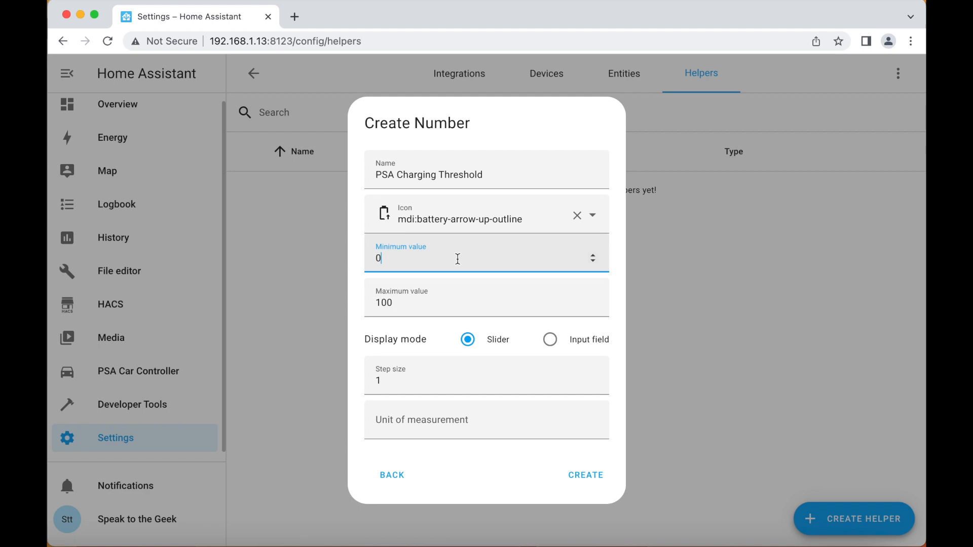
{"action": "type", "text": "50"}
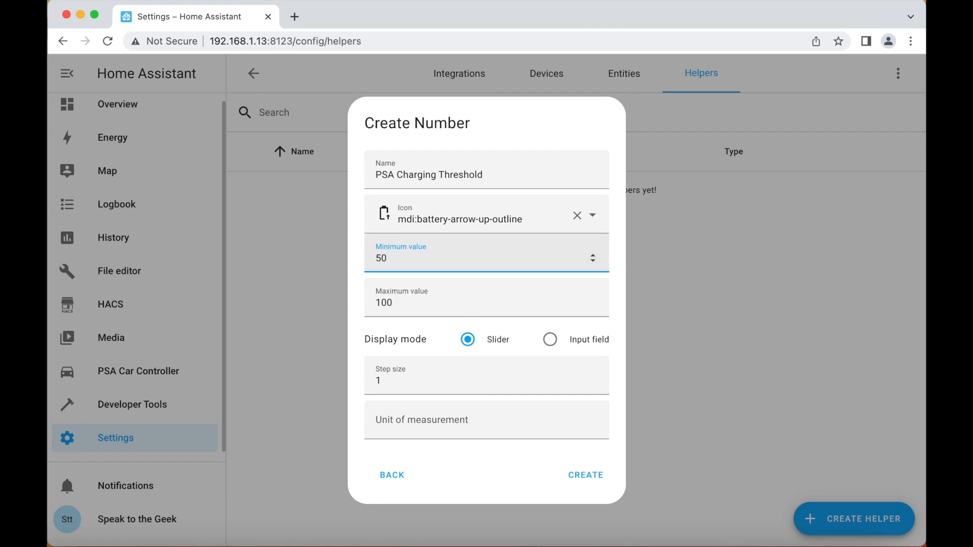
{"action": "left_click", "coordinate": [484, 303]}
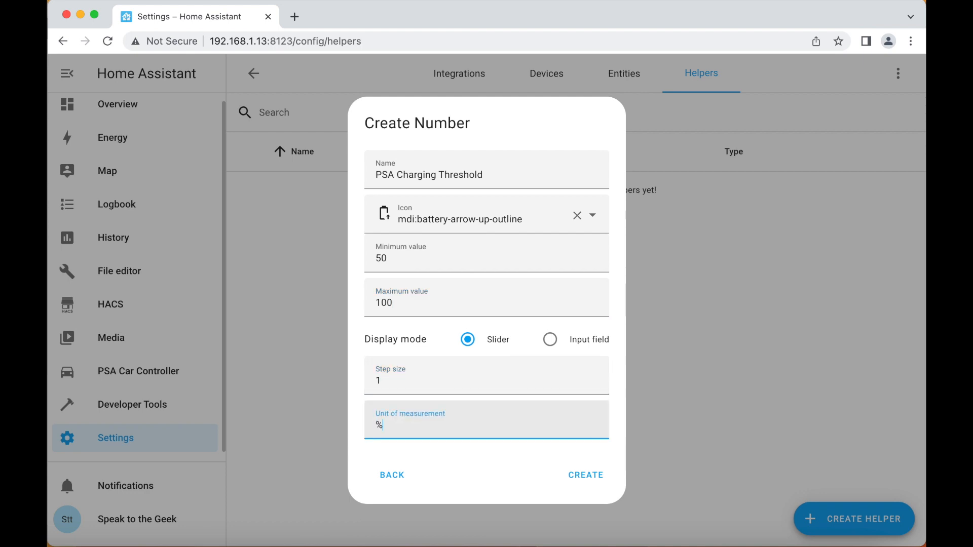
{"action": "mouse_move", "coordinate": [584, 474]}
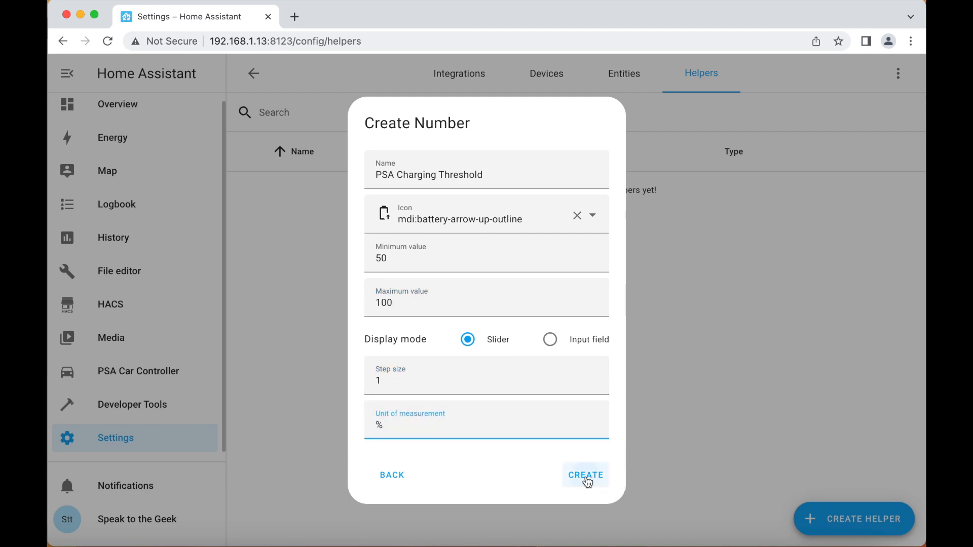
{"action": "left_click", "coordinate": [585, 474]}
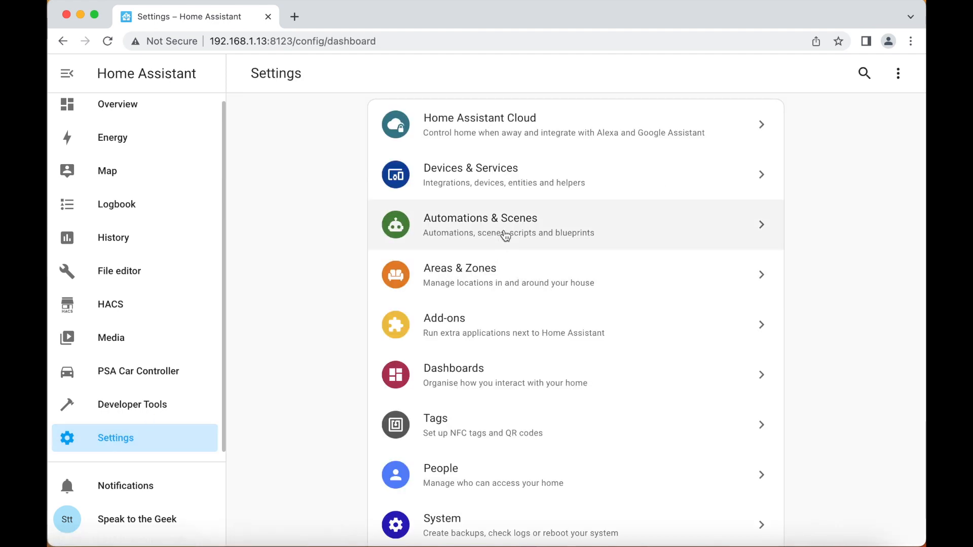
Create the Car: PSA Adjust Charge Threshold automation in YAML, save it, and return to Overview
{"action": "left_click", "coordinate": [479, 225]}
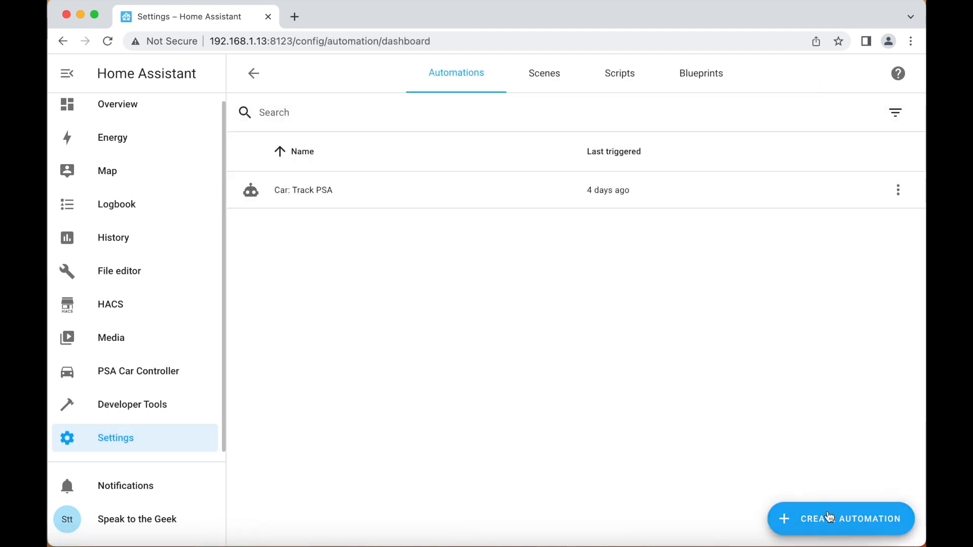
{"action": "left_click", "coordinate": [840, 519]}
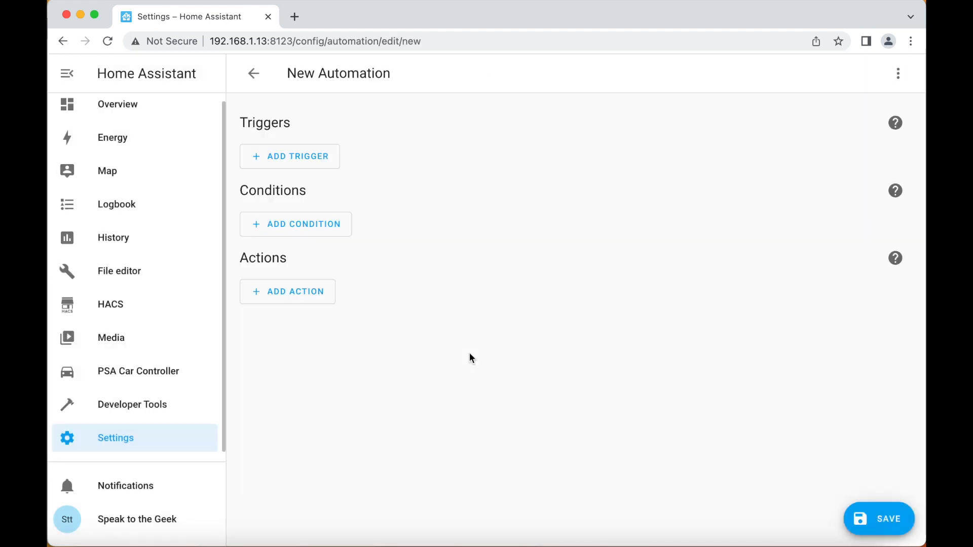
{"action": "left_click", "coordinate": [897, 73]}
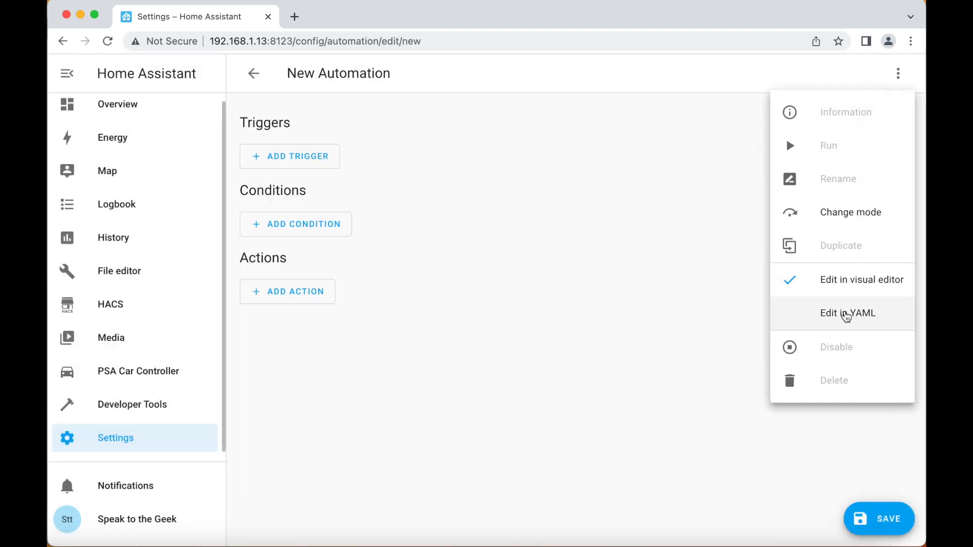
{"action": "left_click", "coordinate": [848, 313]}
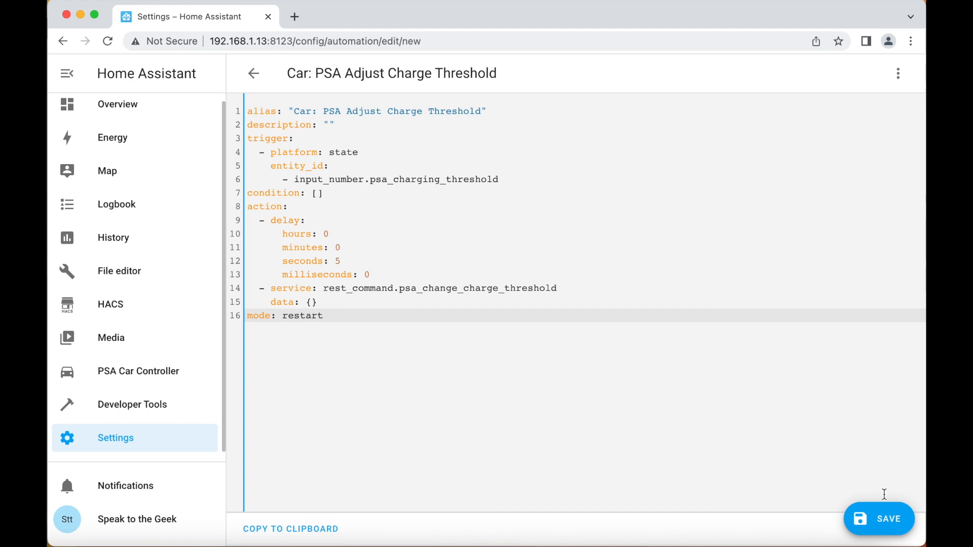
{"action": "left_click", "coordinate": [879, 519]}
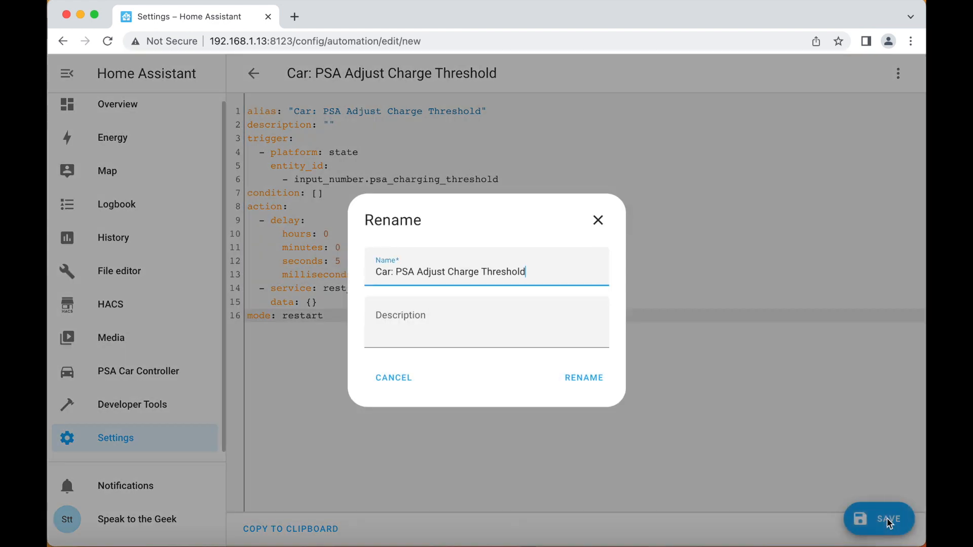
{"action": "left_click", "coordinate": [581, 377]}
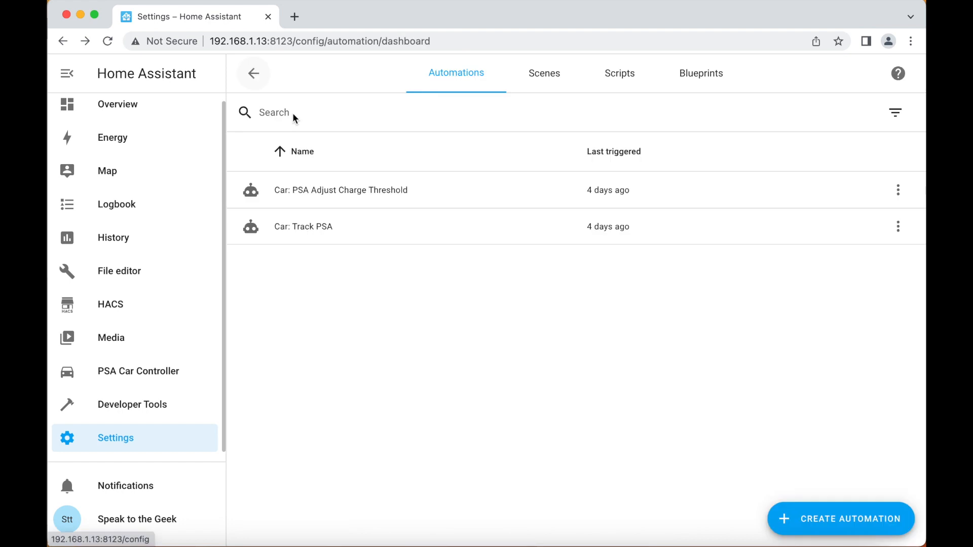
{"action": "left_click", "coordinate": [117, 104]}
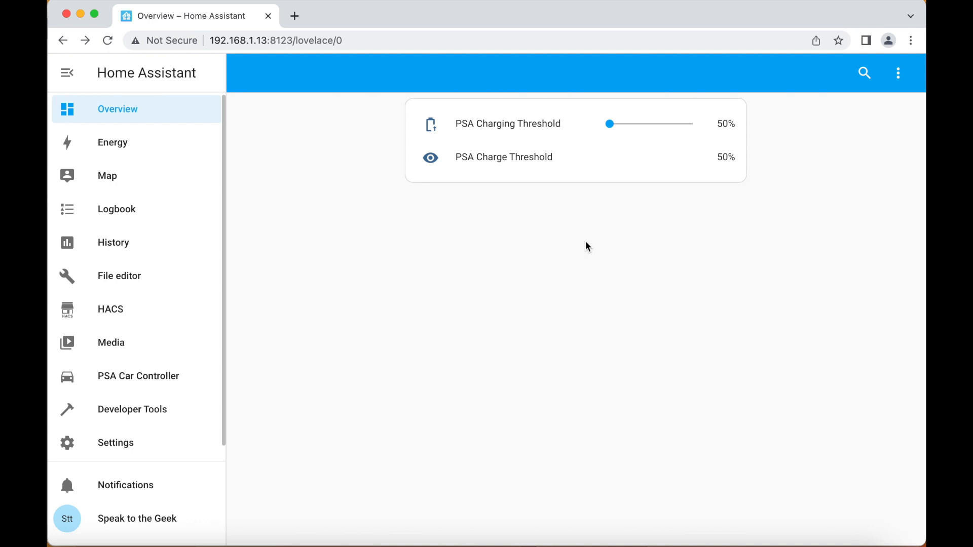
{"action": "mouse_move", "coordinate": [504, 131]}
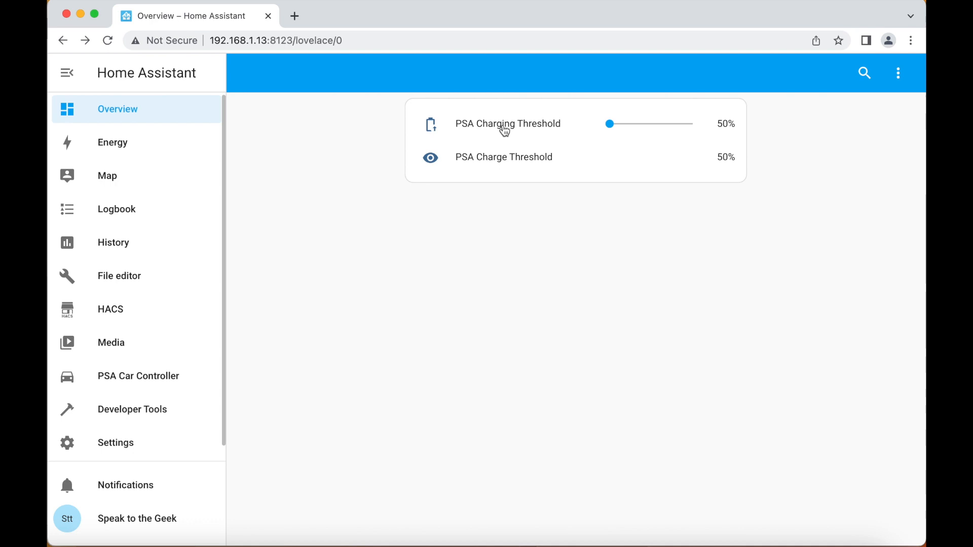
{"action": "mouse_move", "coordinate": [543, 127]}
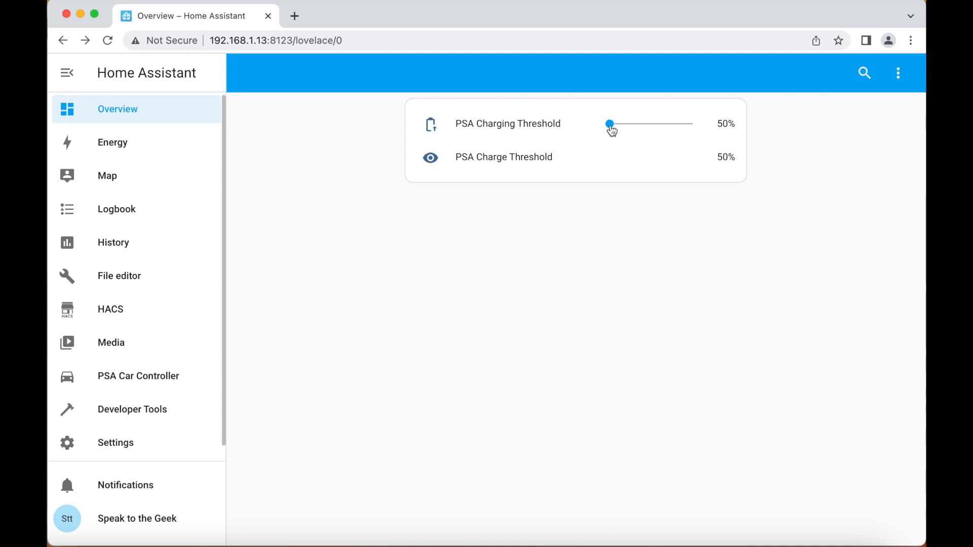
Drag the PSA Charging Threshold slider to 89% and check PSA Charge Threshold reads 89%
{"action": "left_click_drag", "start_coordinate": [609, 124], "coordinate": [660, 124]}
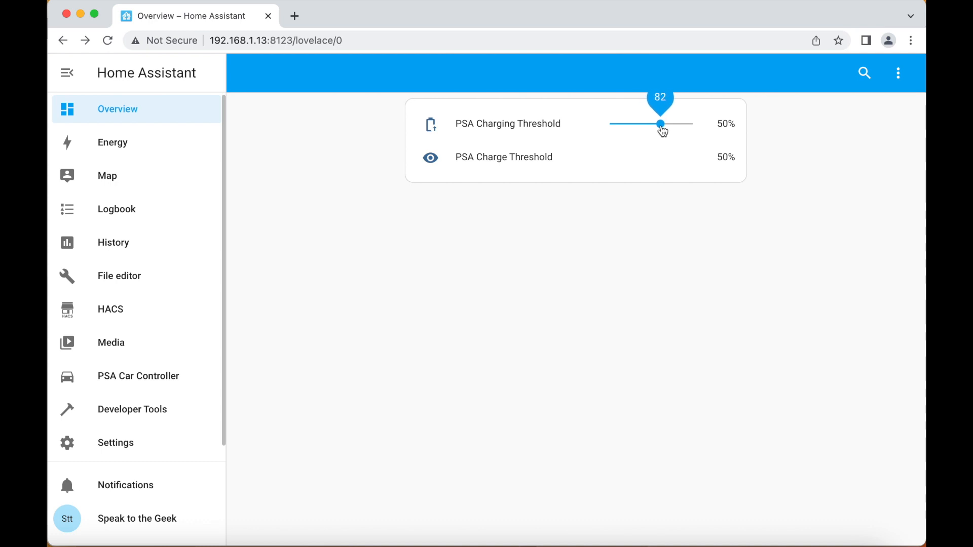
{"action": "left_click_drag", "start_coordinate": [659, 124], "coordinate": [674, 124]}
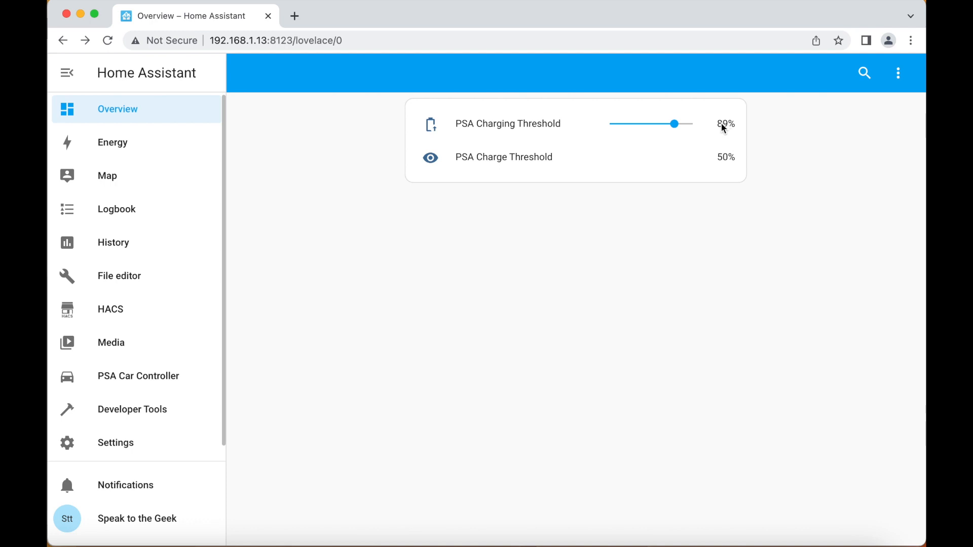
{"action": "mouse_move", "coordinate": [505, 164]}
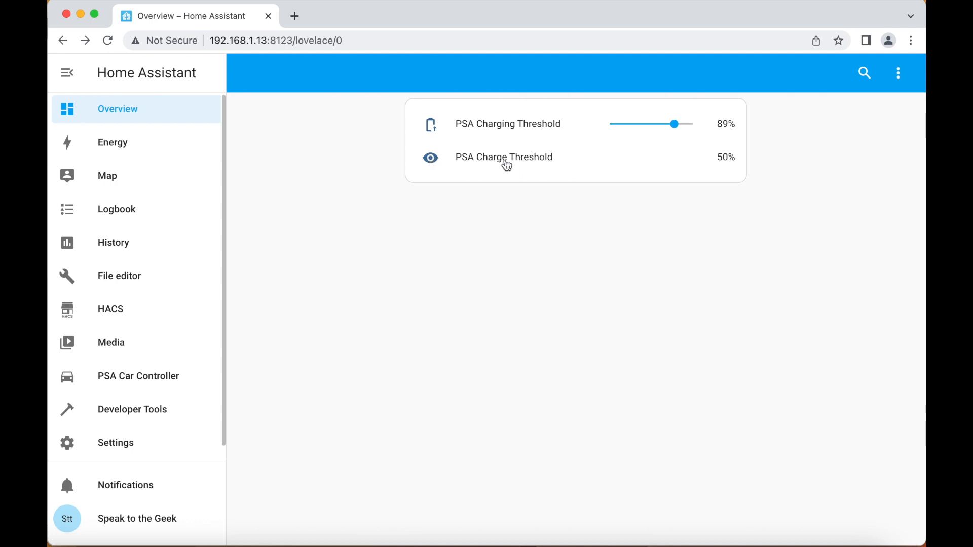
{"action": "mouse_move", "coordinate": [477, 167]}
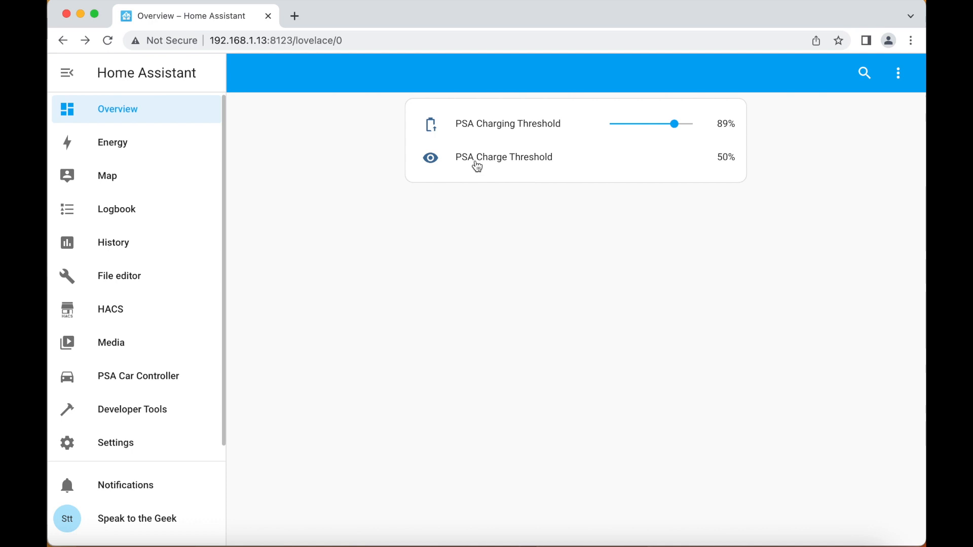
{"action": "mouse_move", "coordinate": [483, 161]}
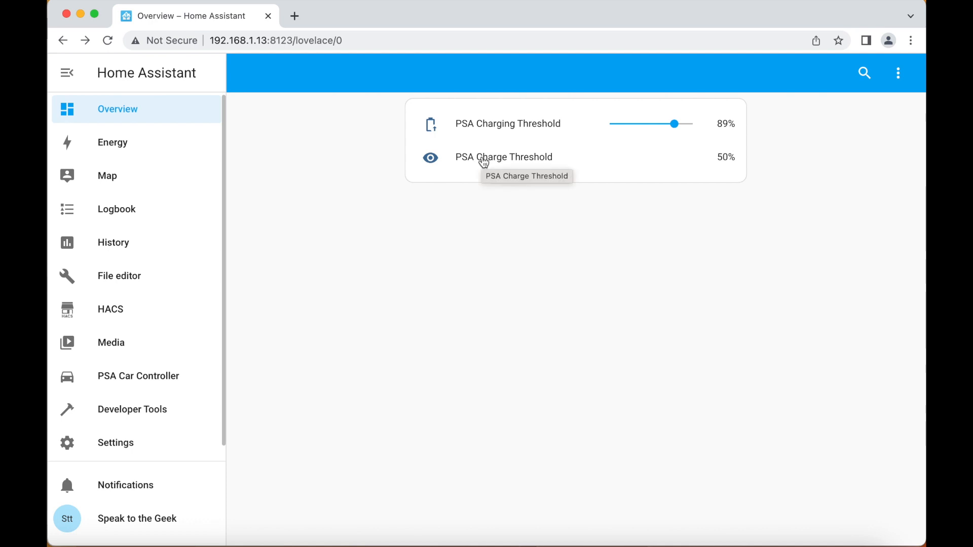
{"action": "left_click", "coordinate": [504, 156]}
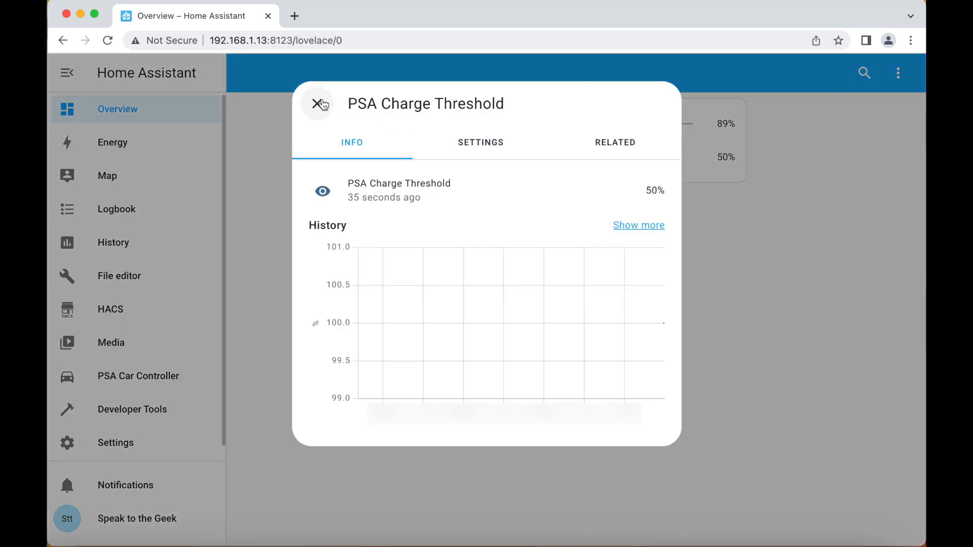
{"action": "left_click", "coordinate": [319, 103]}
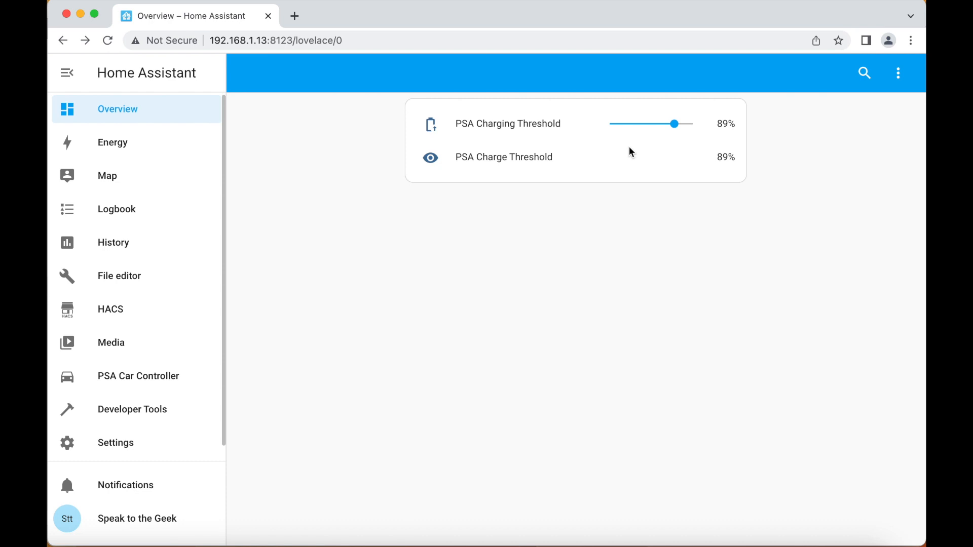
{"action": "mouse_move", "coordinate": [666, 143]}
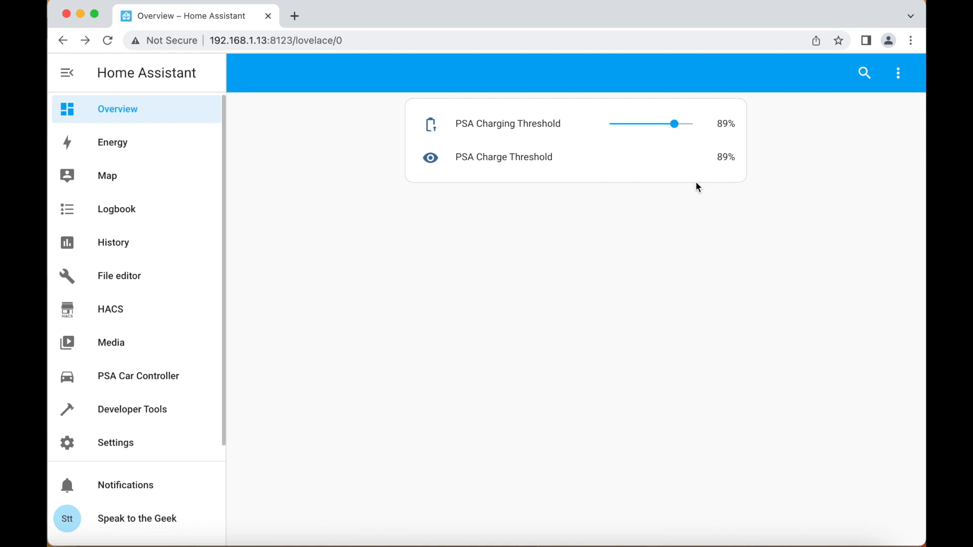
{"action": "mouse_move", "coordinate": [692, 194]}
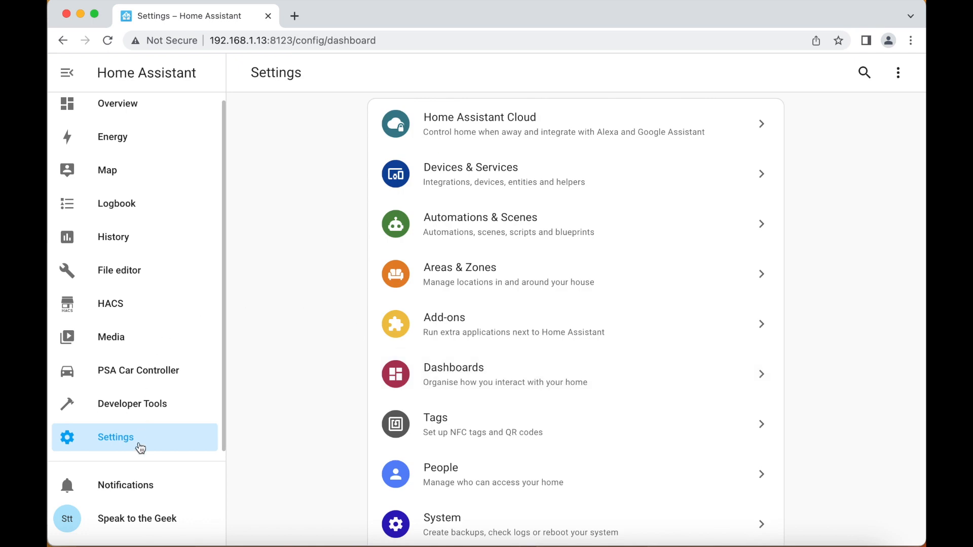
Start a new script from the Scripts list and open its options for YAML editing
{"action": "left_click", "coordinate": [479, 224]}
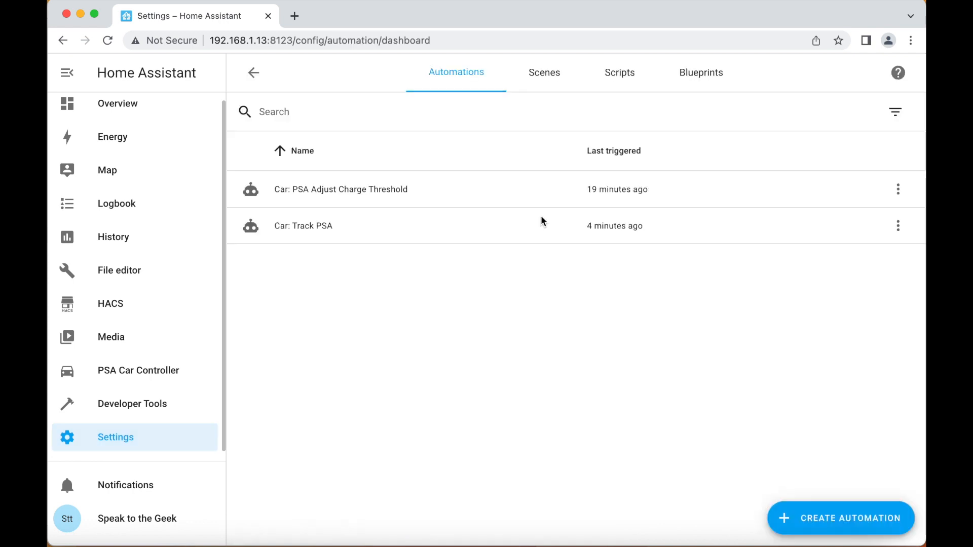
{"action": "left_click", "coordinate": [618, 72]}
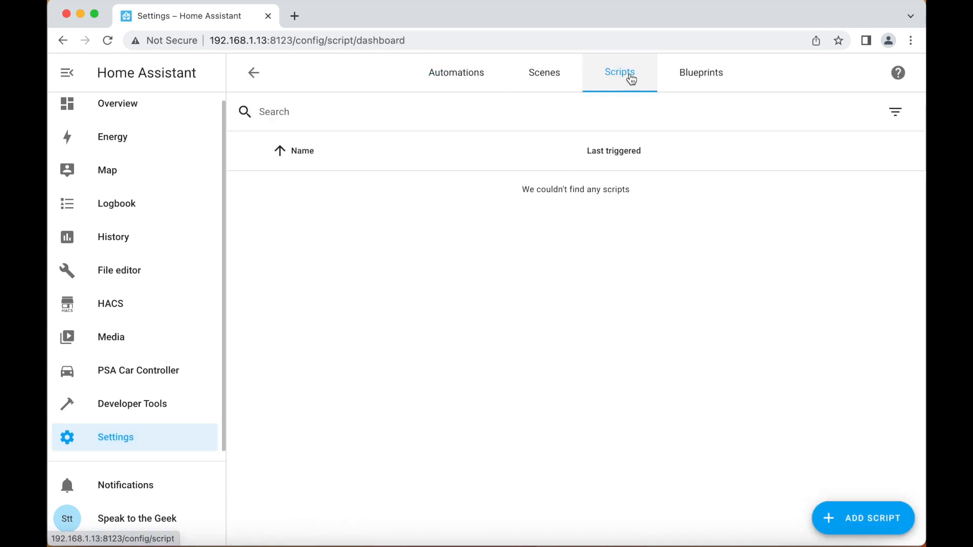
{"action": "left_click", "coordinate": [861, 518]}
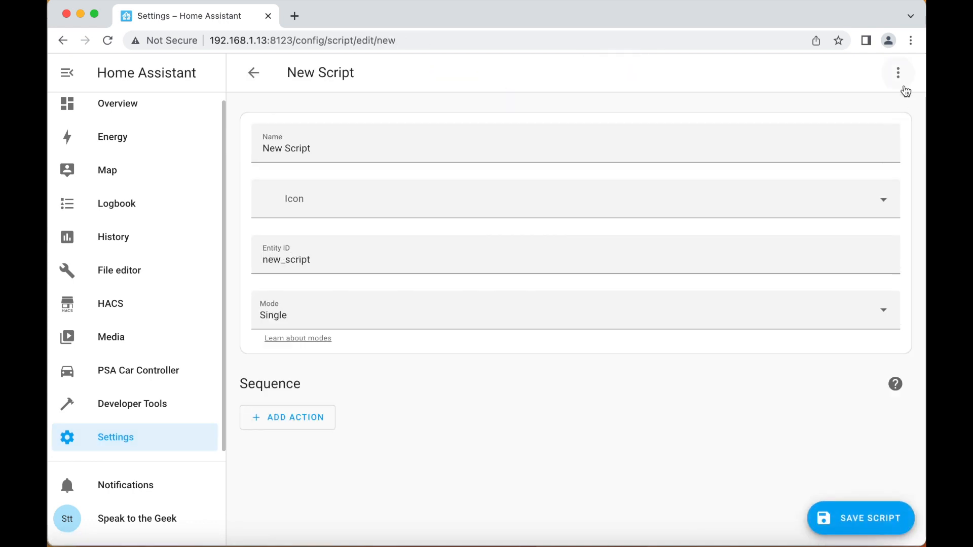
{"action": "left_click", "coordinate": [897, 73]}
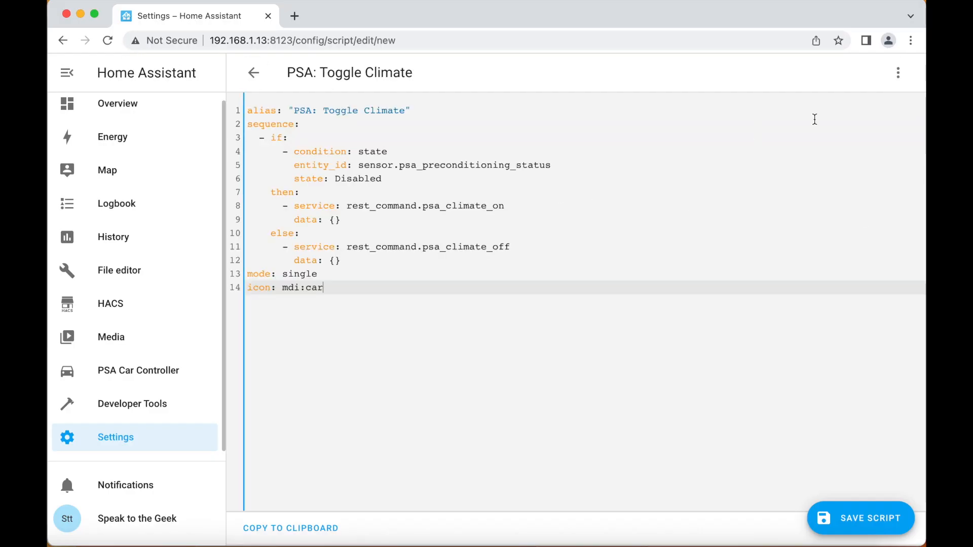
In the visual editor, replace the script's entity ID with psa_toggle_climate
{"action": "left_click", "coordinate": [896, 72]}
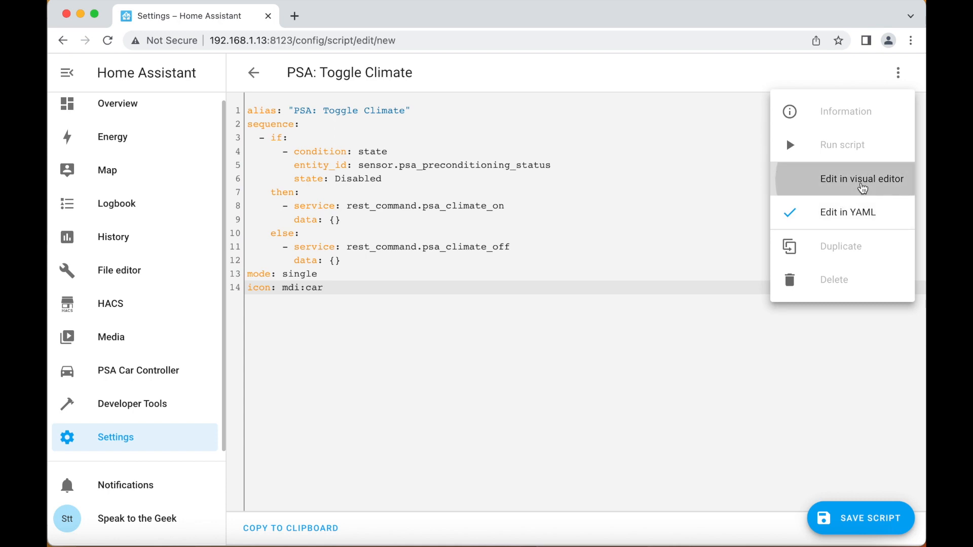
{"action": "left_click", "coordinate": [861, 178]}
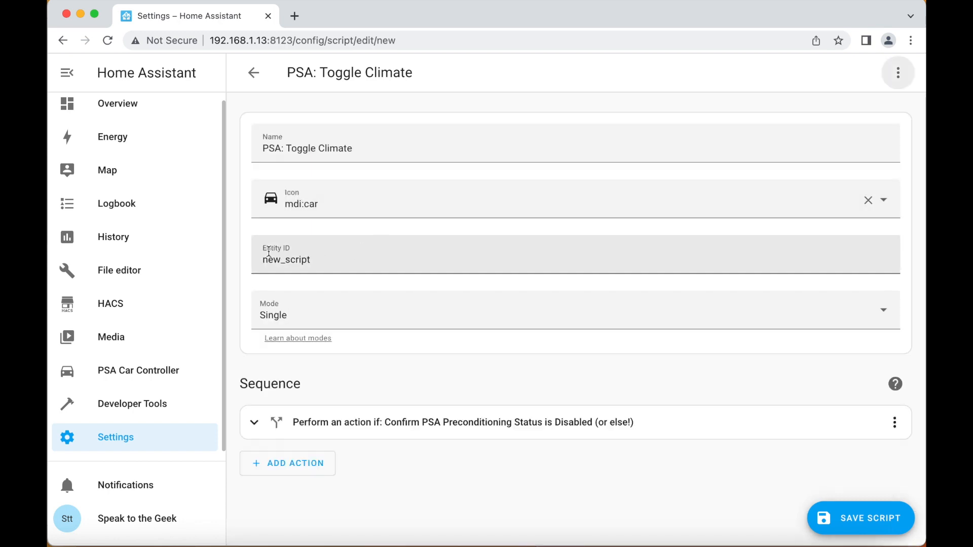
{"action": "double_click", "coordinate": [285, 259]}
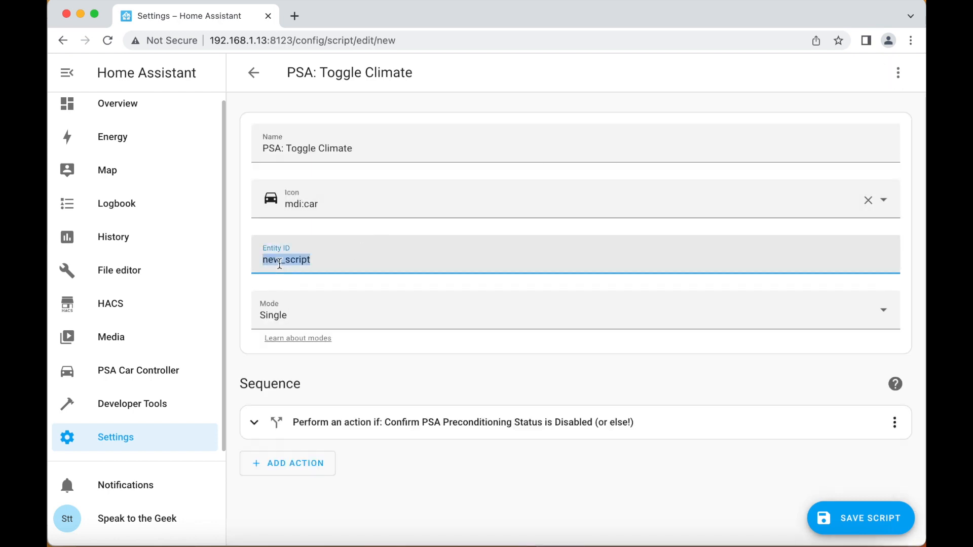
{"action": "type", "text": "psa_togg"}
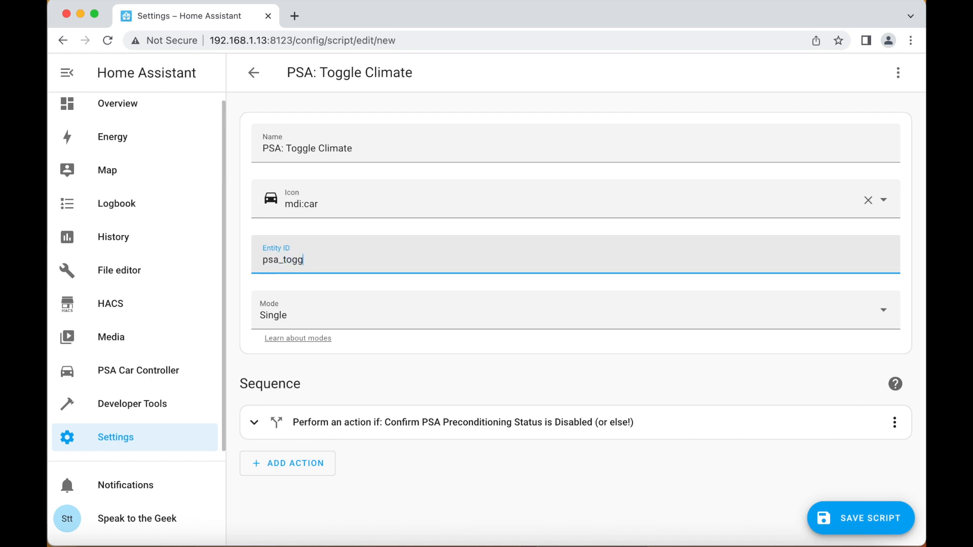
{"action": "type", "text": "le_c"}
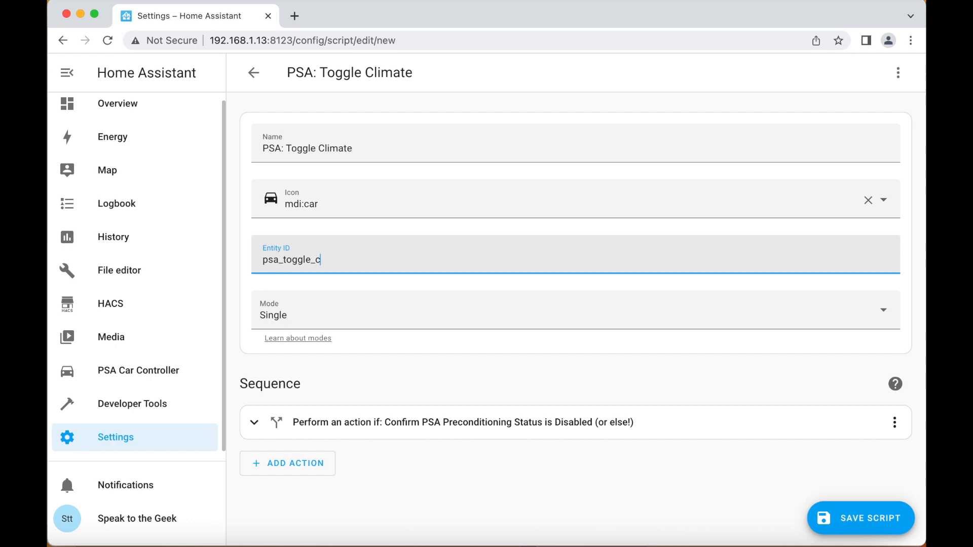
{"action": "type", "text": "limate"}
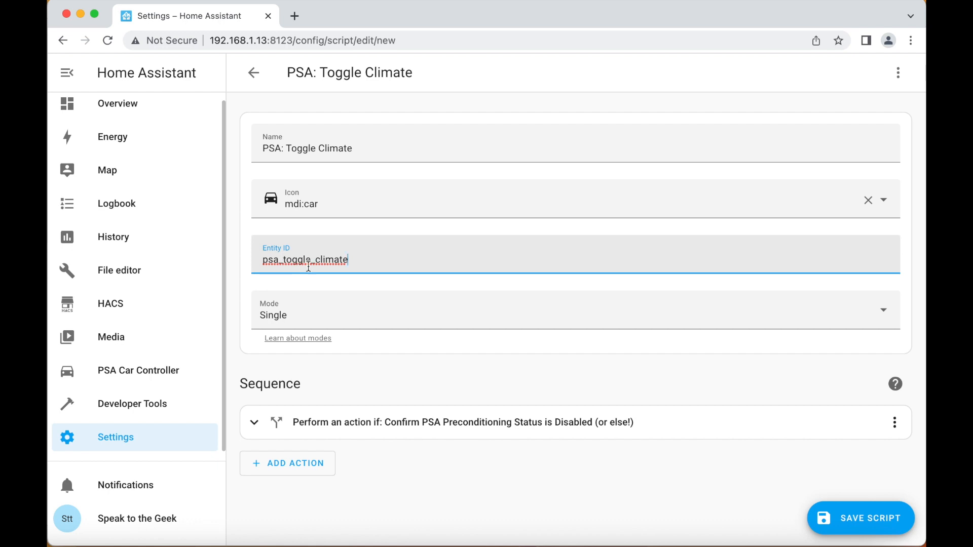
Save the PSA: Toggle Climate script and return to the scripts list
{"action": "left_click", "coordinate": [860, 518]}
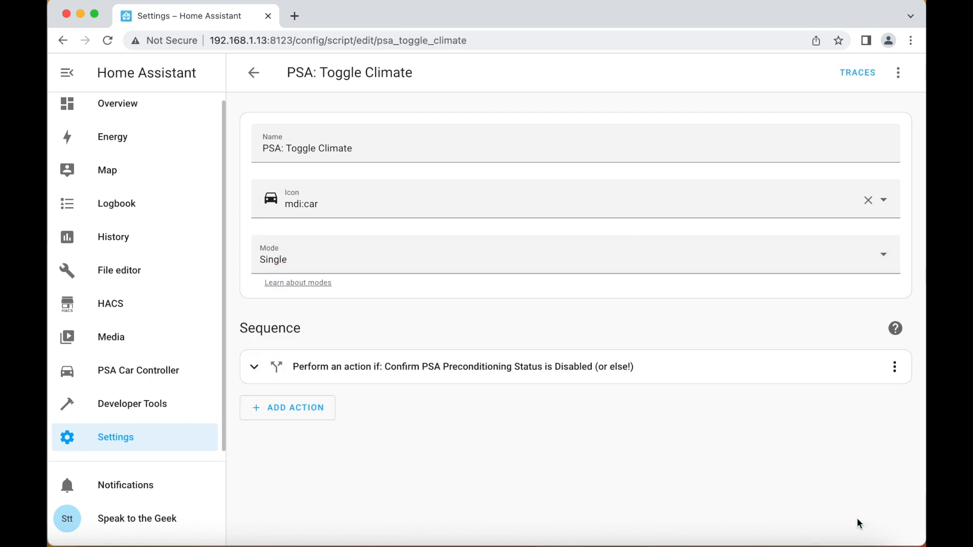
{"action": "left_click", "coordinate": [252, 73]}
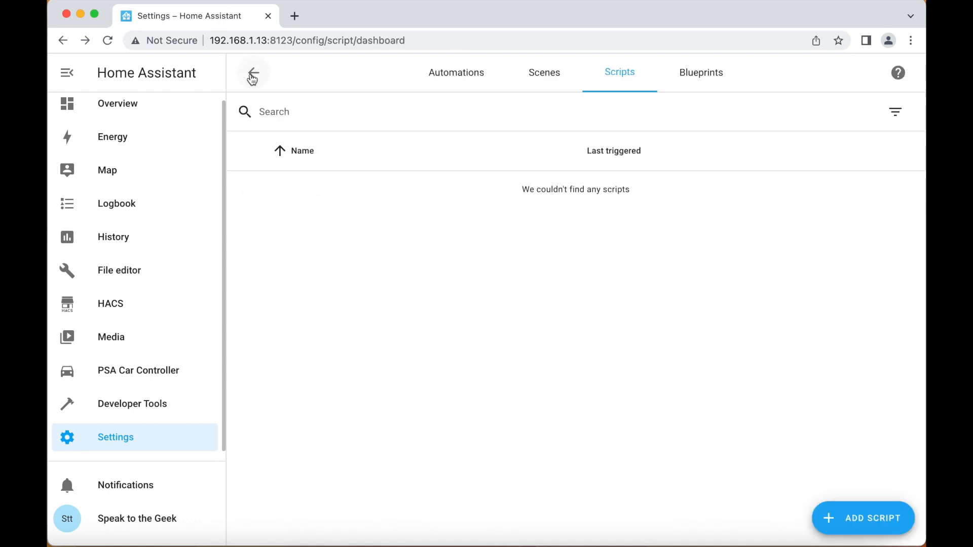